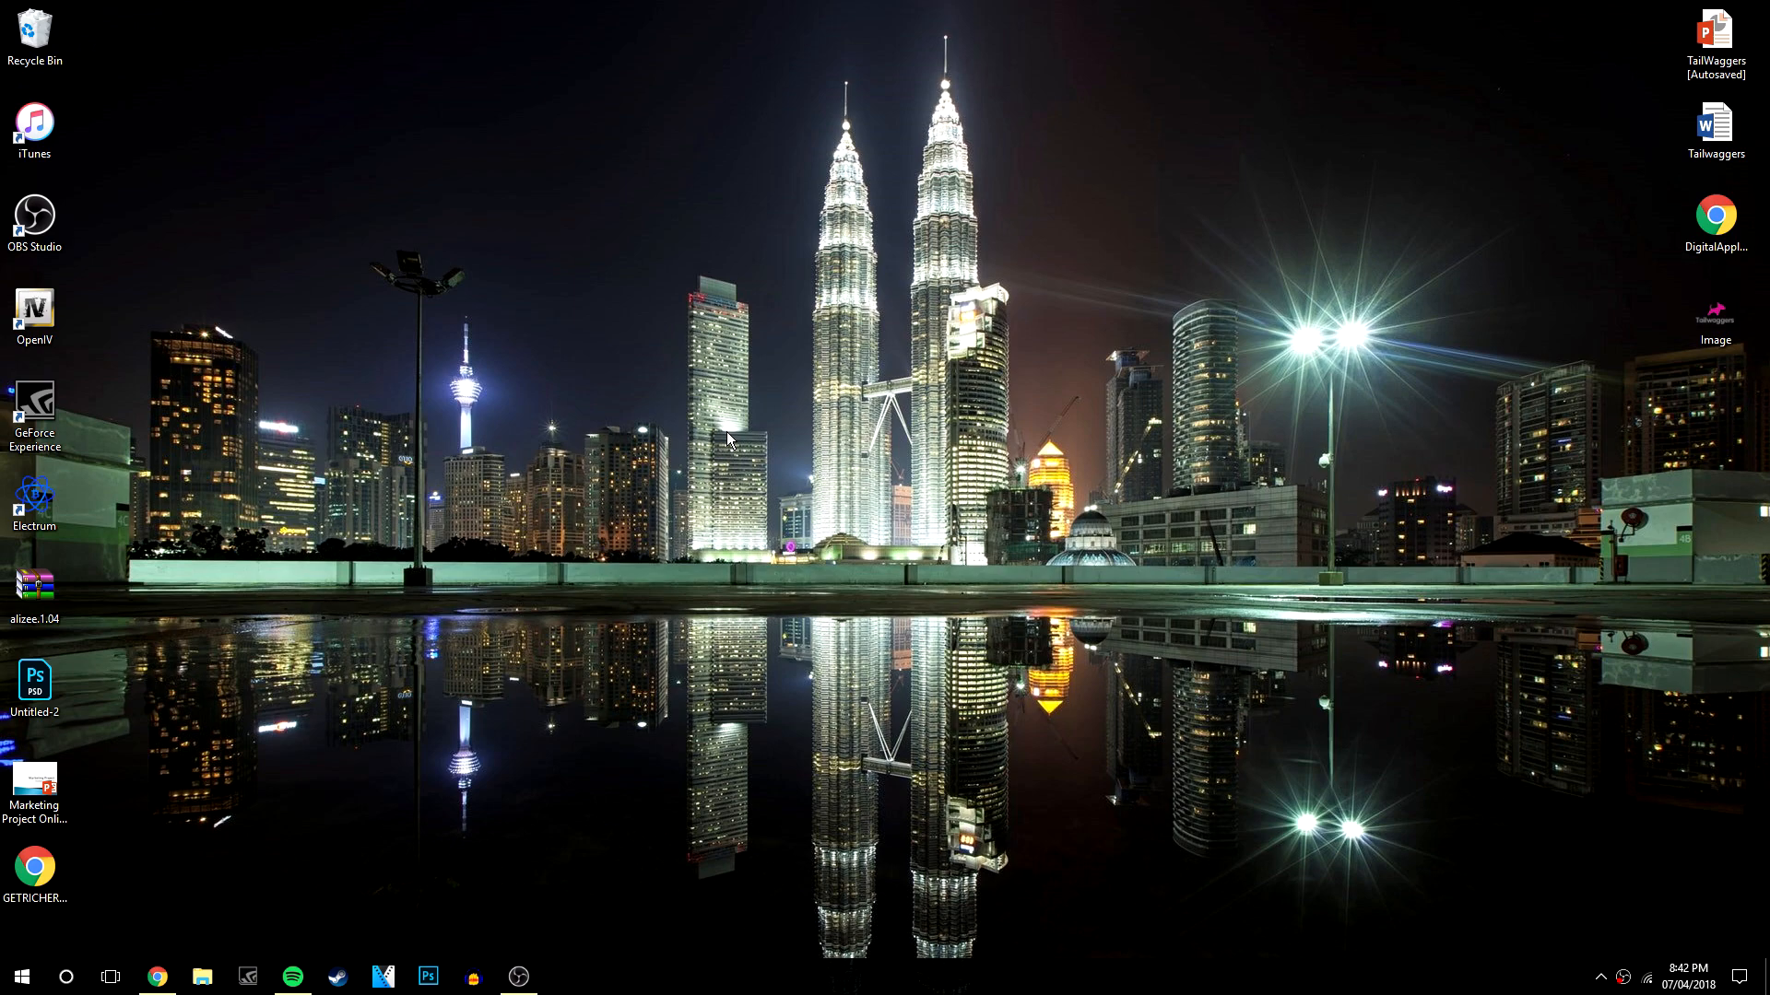
pyautogui.moveTo(748, 463)
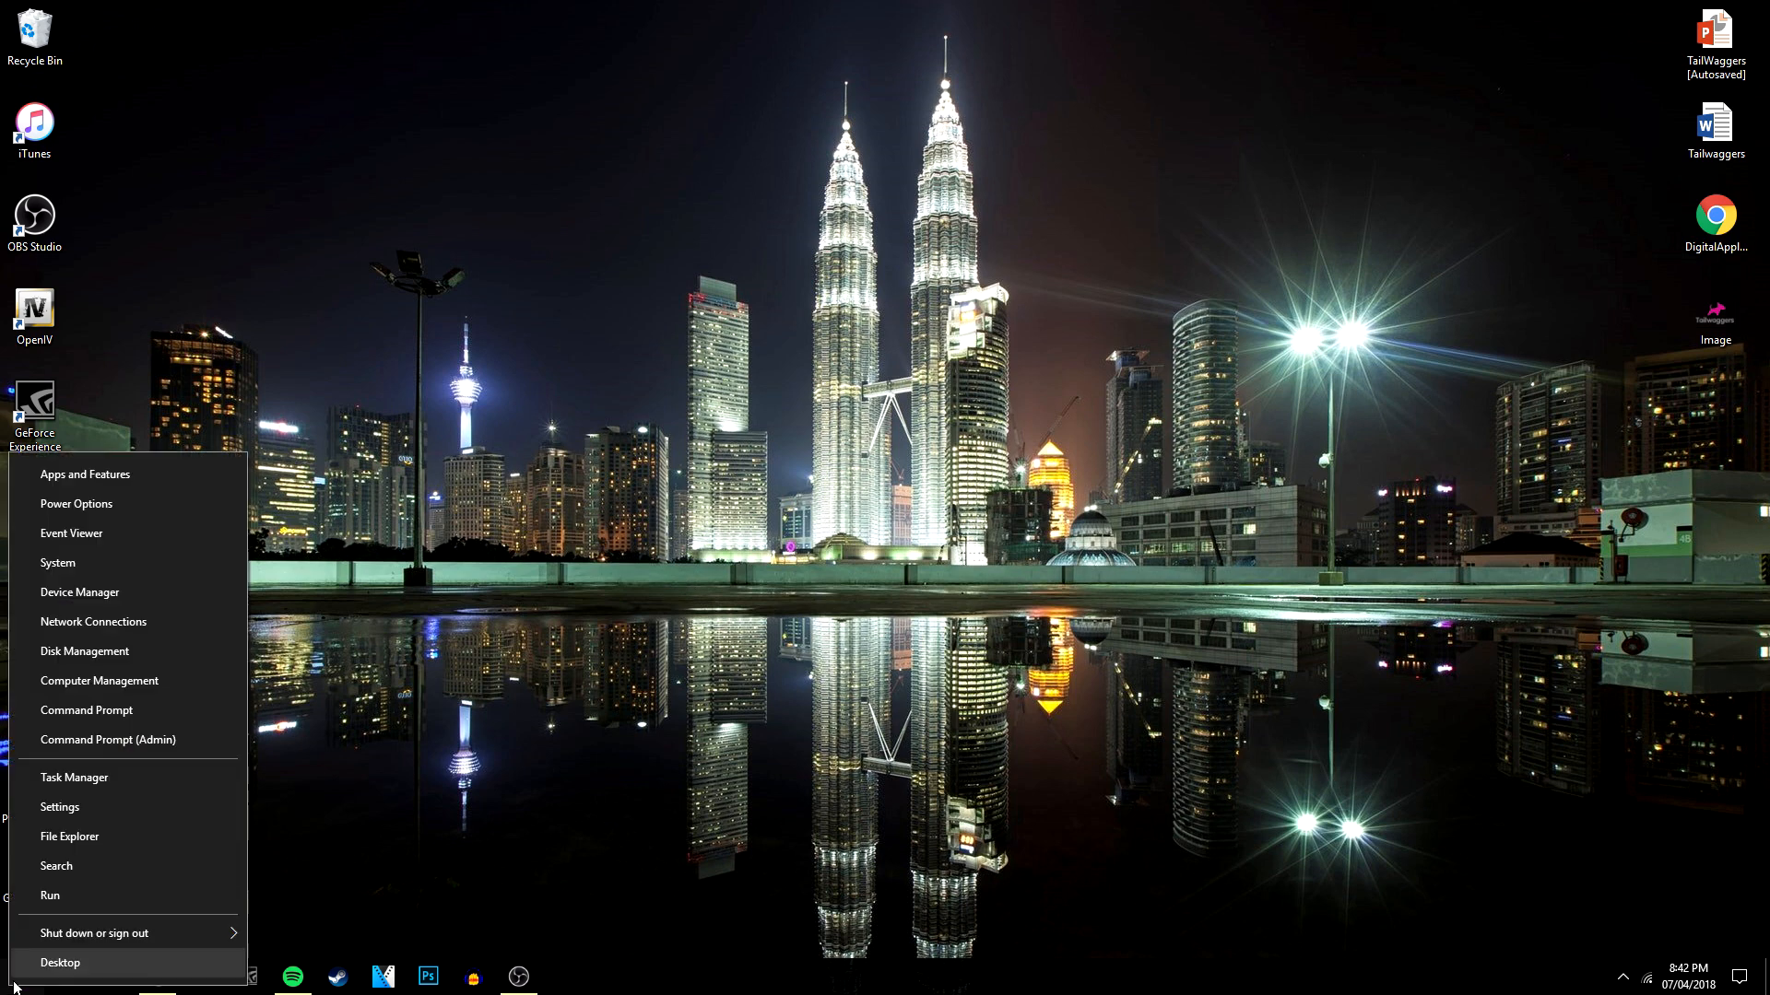
pyautogui.moveTo(158, 754)
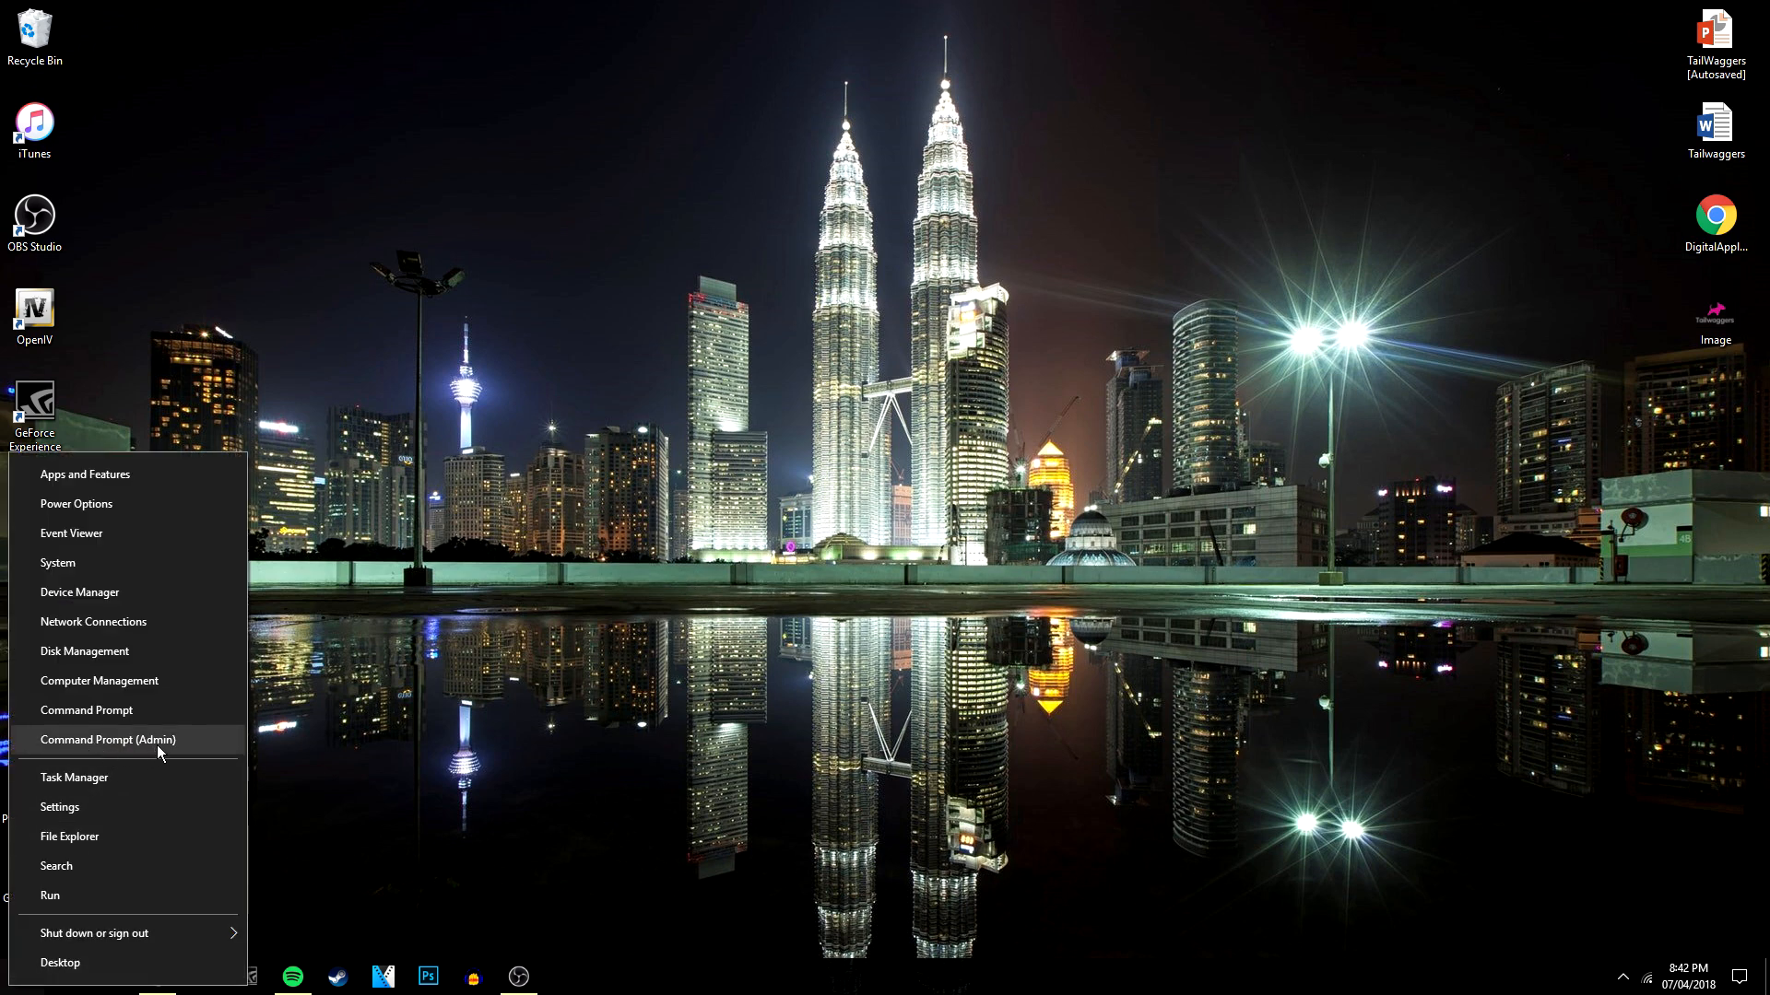
pyautogui.moveTo(86, 708)
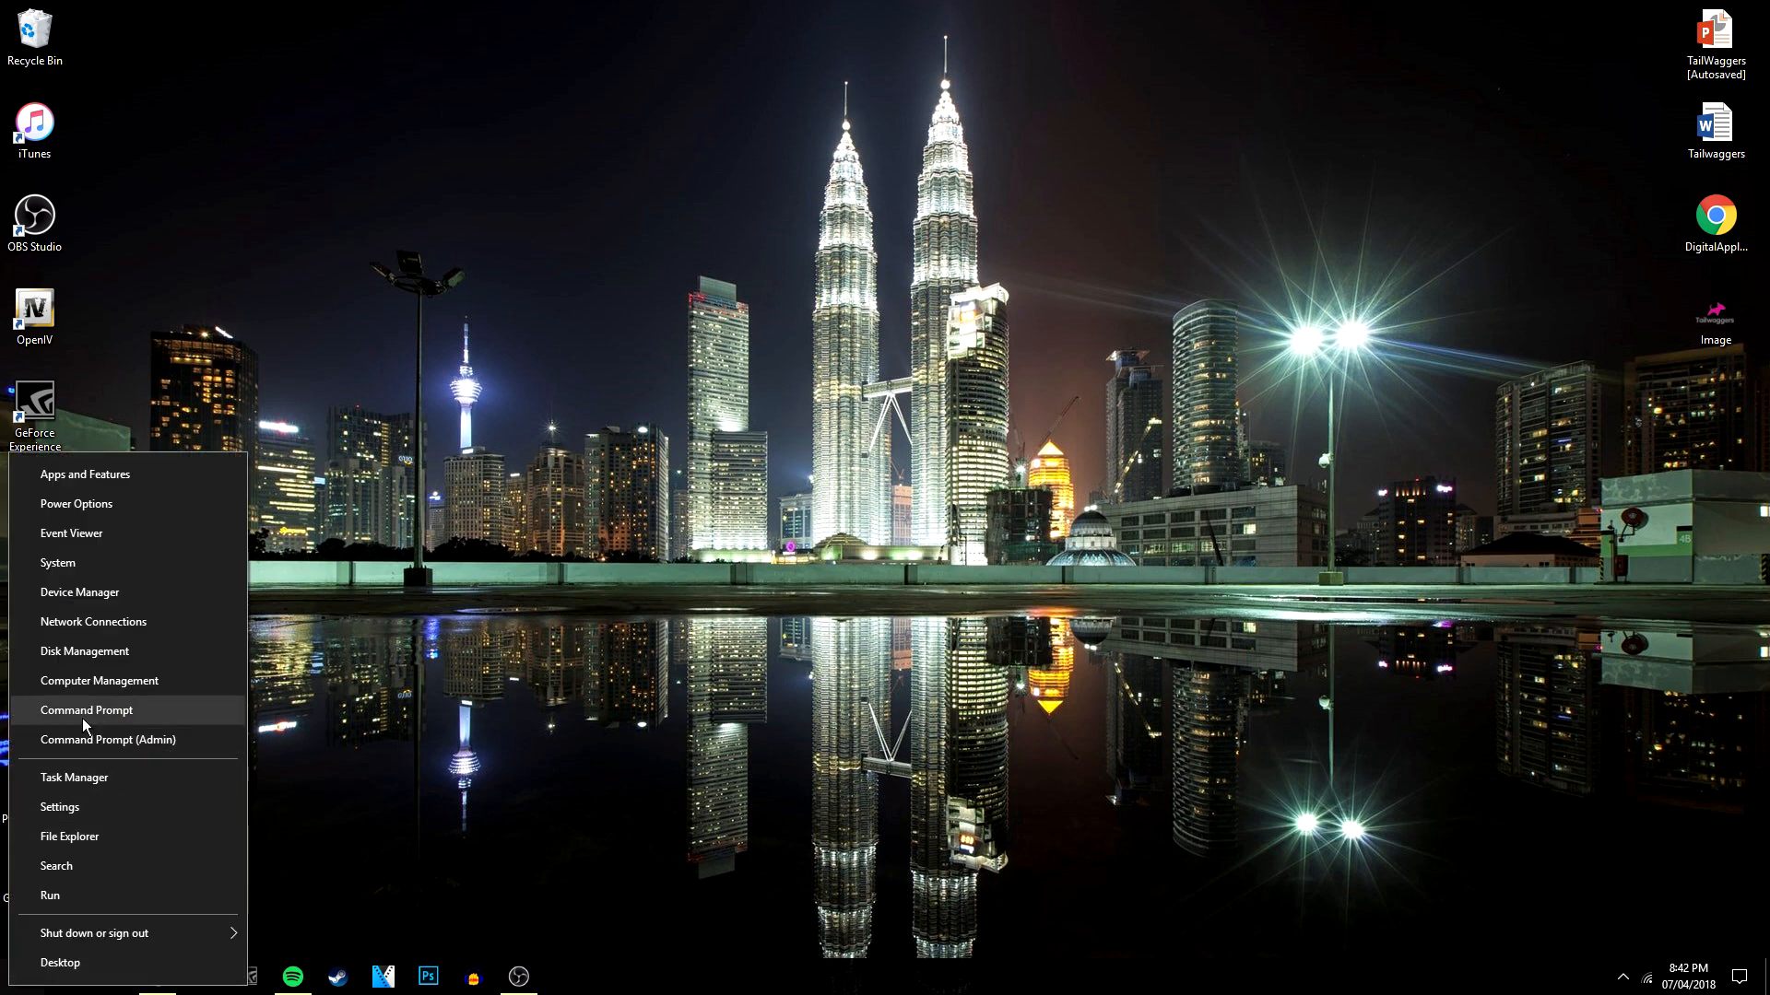
pyautogui.moveTo(109, 740)
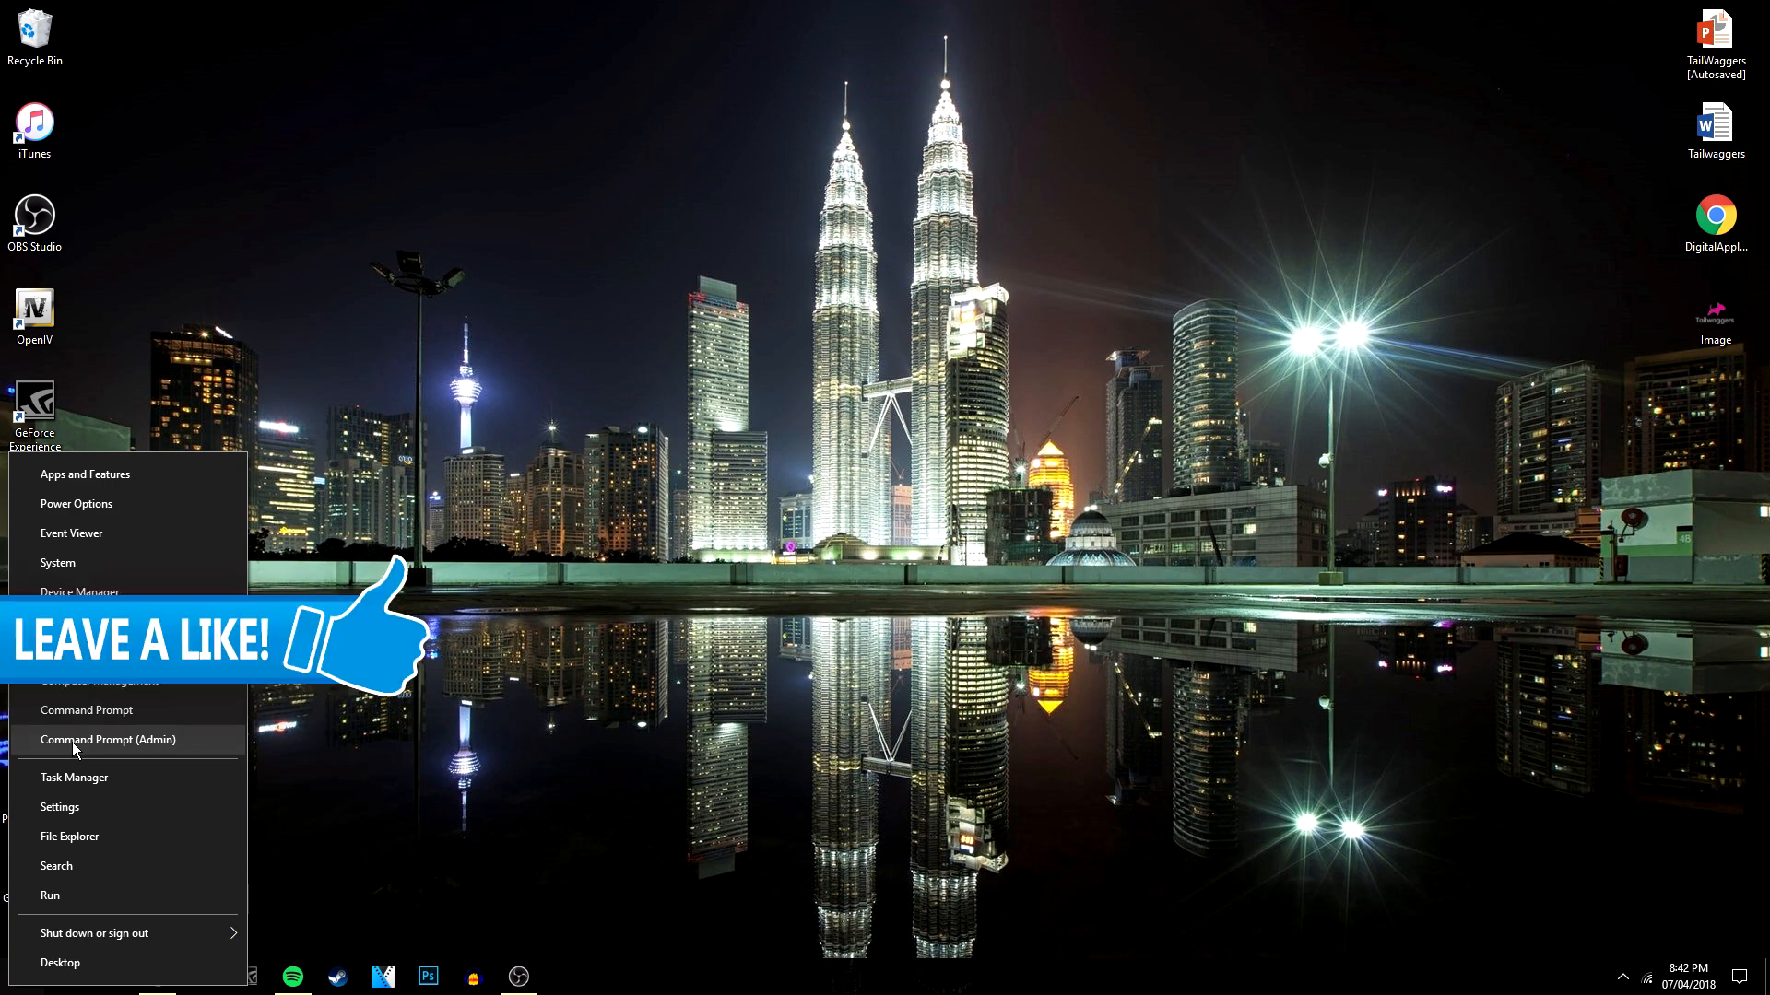
pyautogui.moveTo(74, 748)
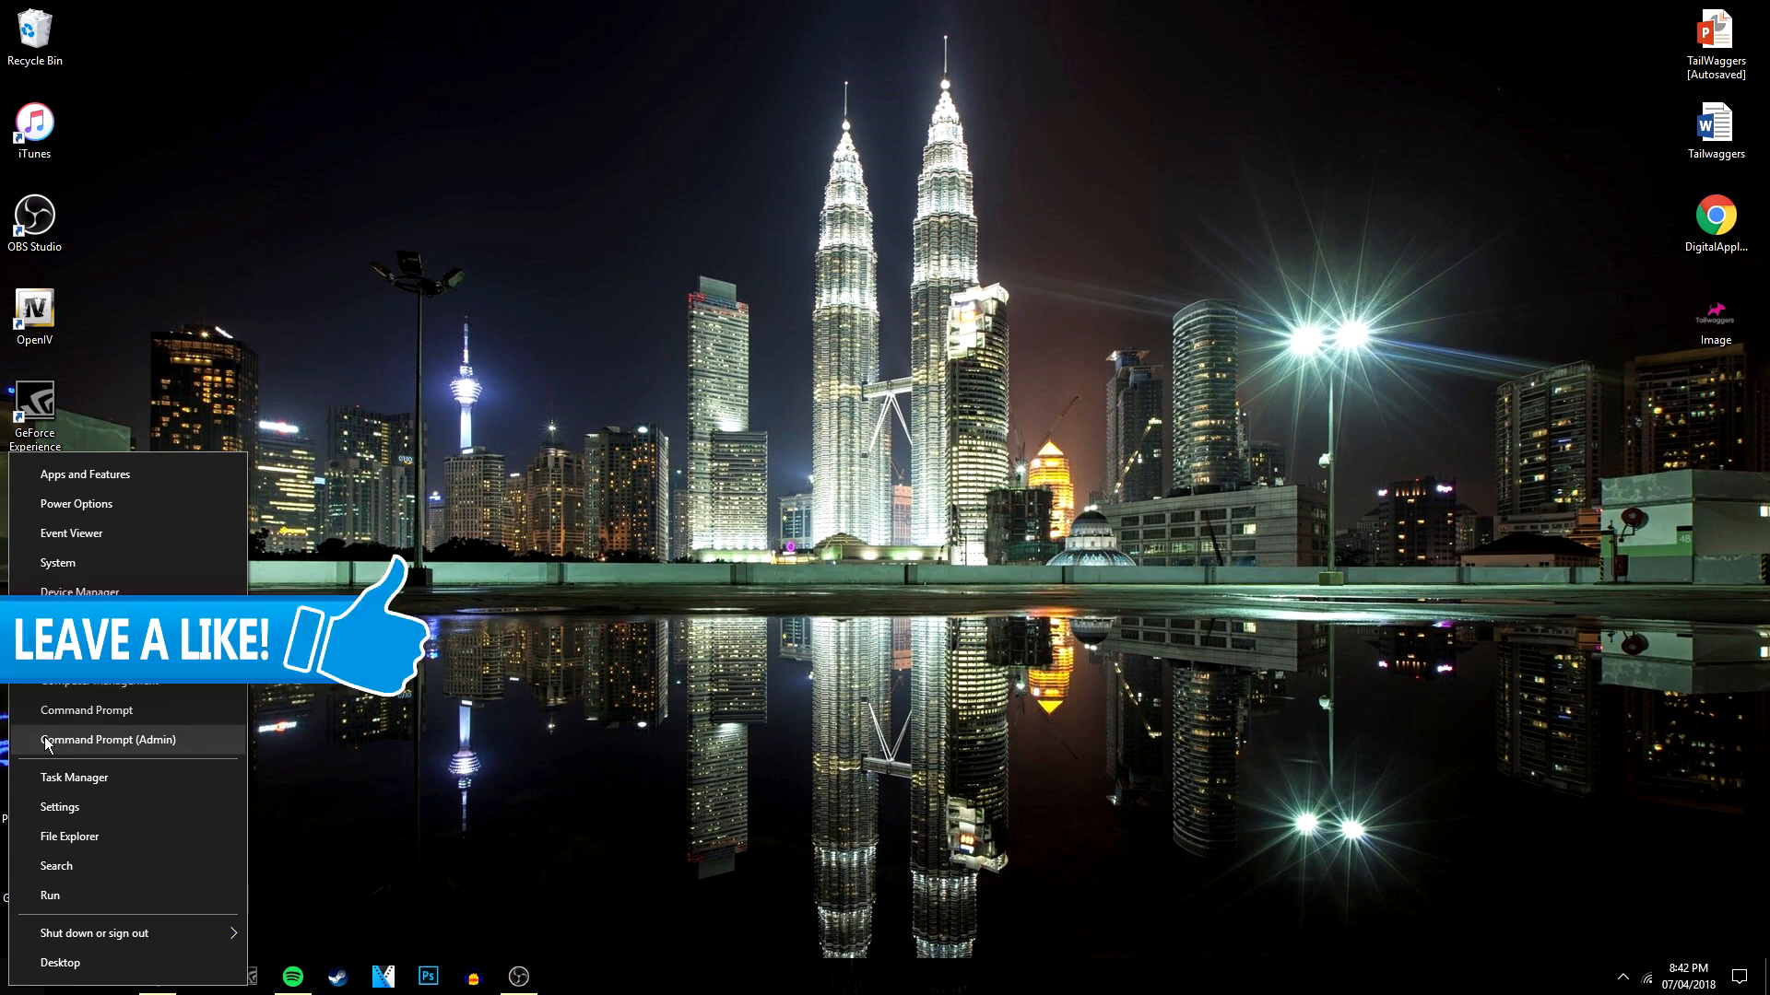
# Step: Launch Command Prompt (Admin) from the Start button's power user menu
pyautogui.click(106, 739)
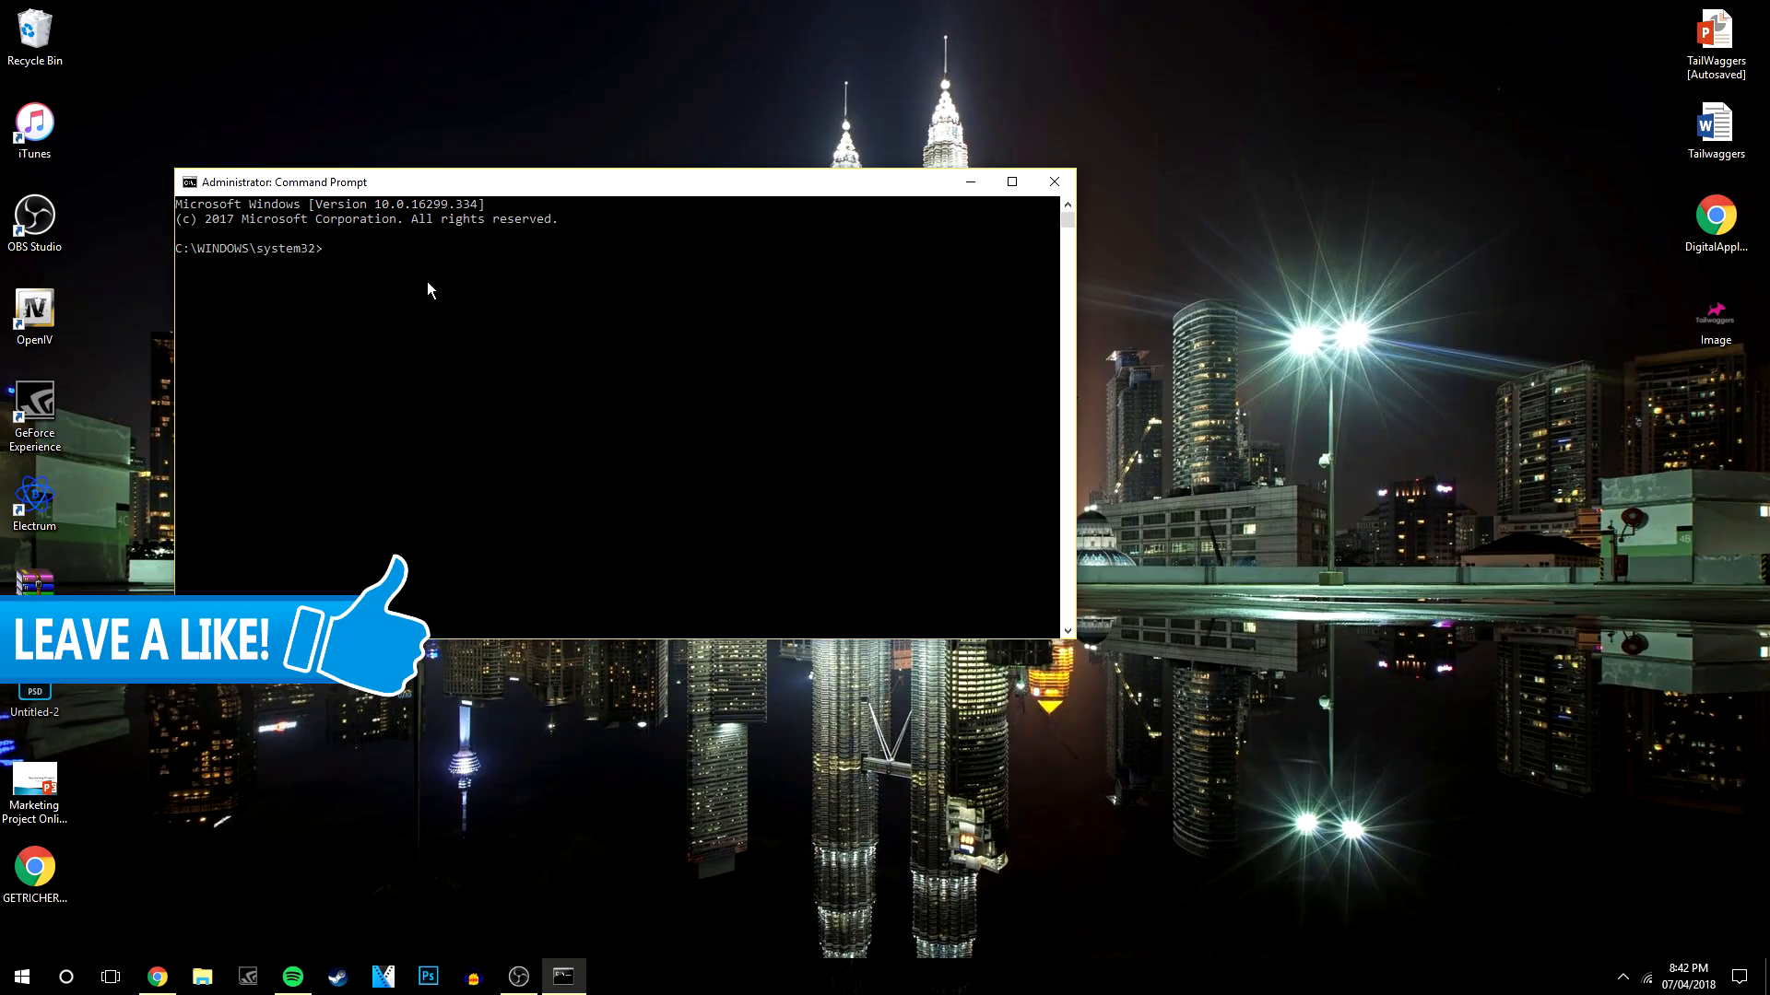
# Step: Run powercfg -lastwake, which reports the USB Root Hub as the wake source
pyautogui.write('powercfg -lastwake')
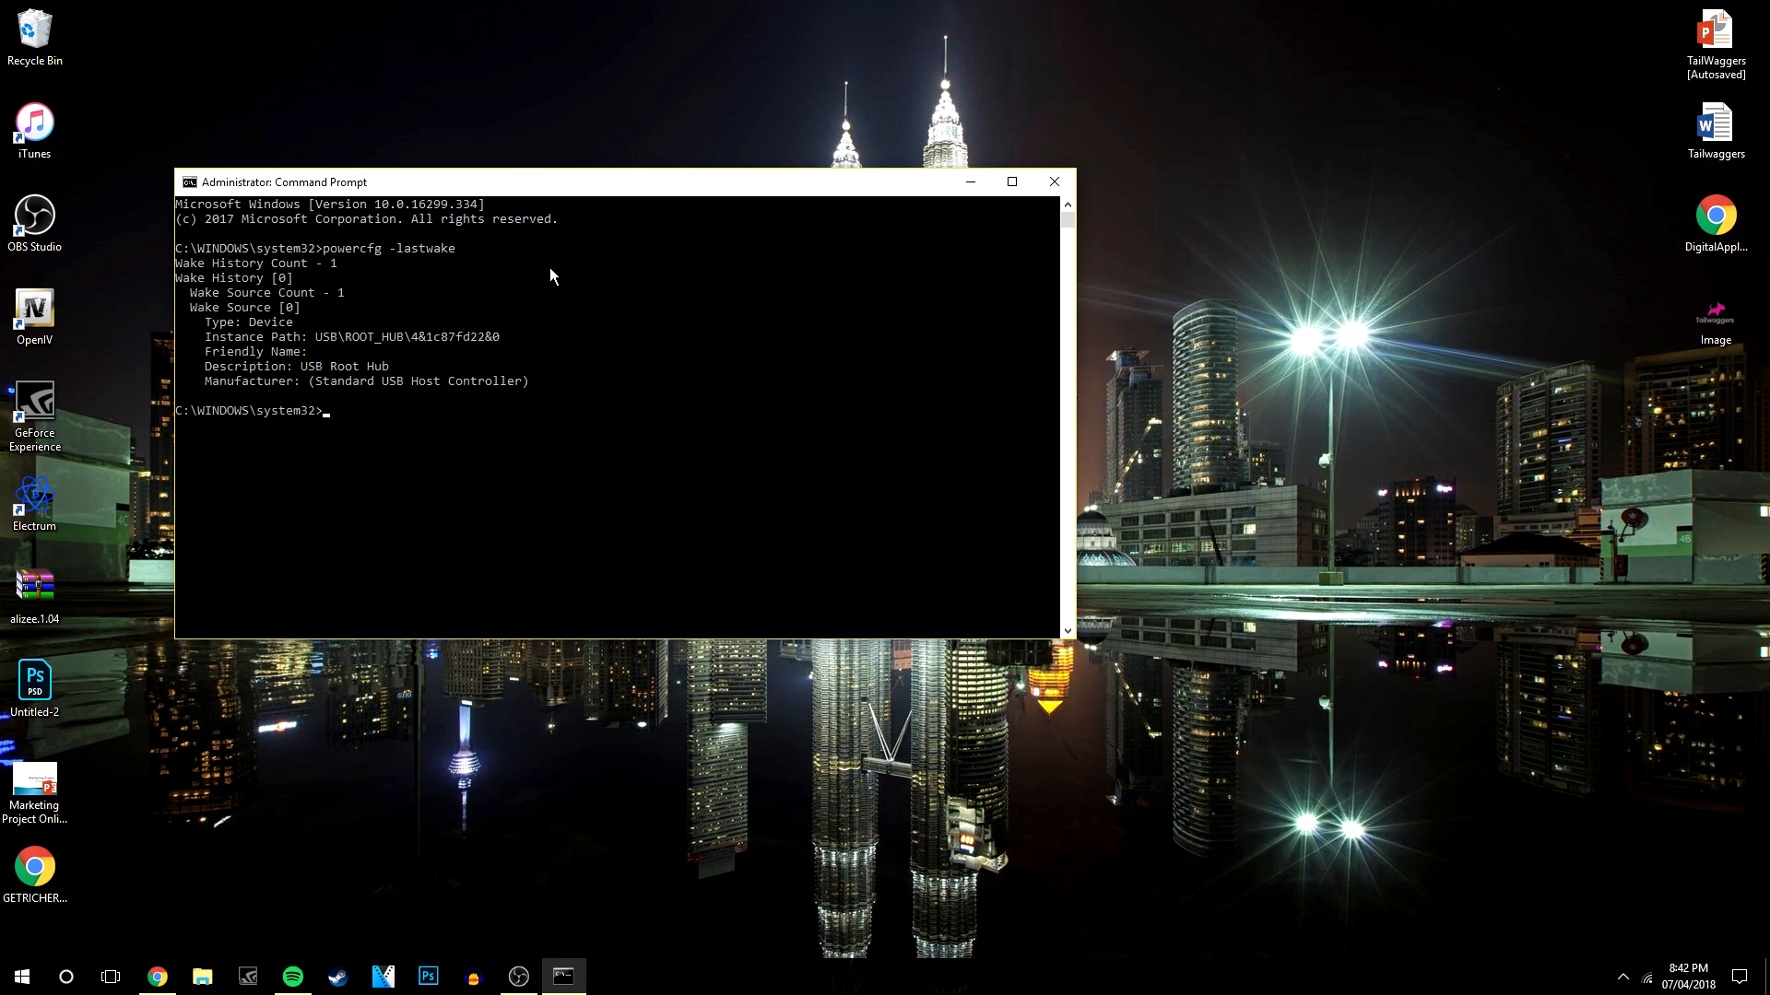
pyautogui.moveTo(437, 366)
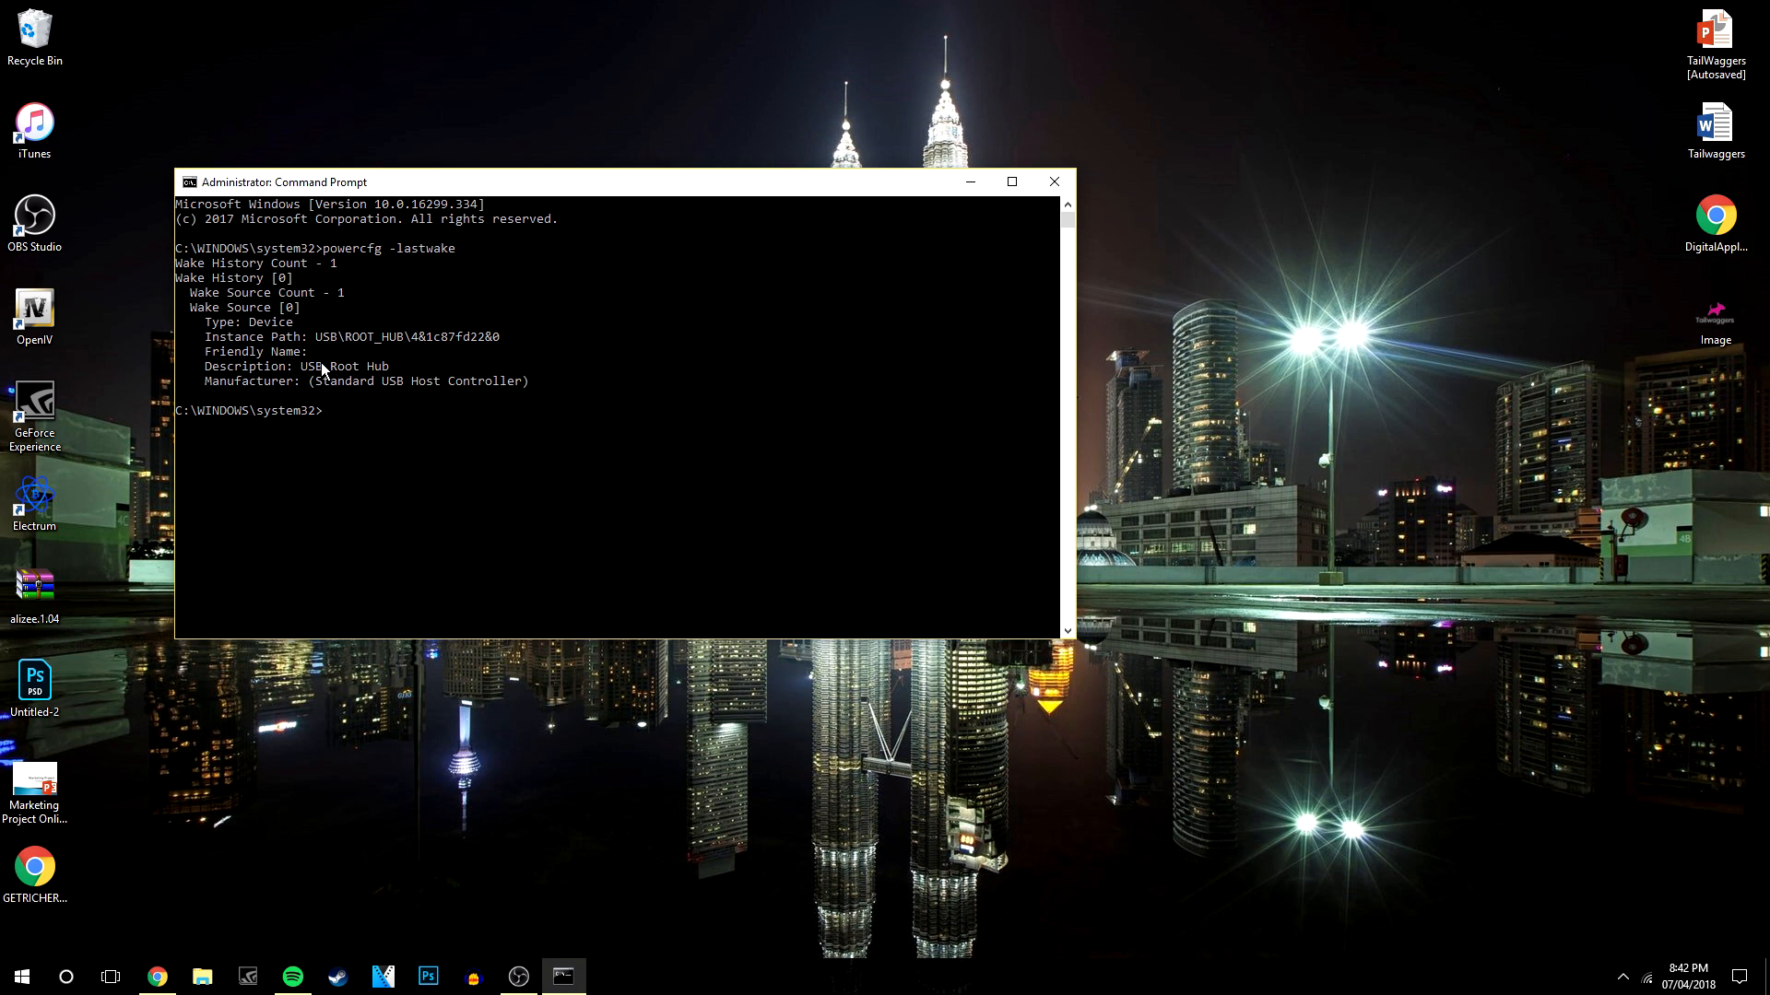
pyautogui.rightClick(790, 975)
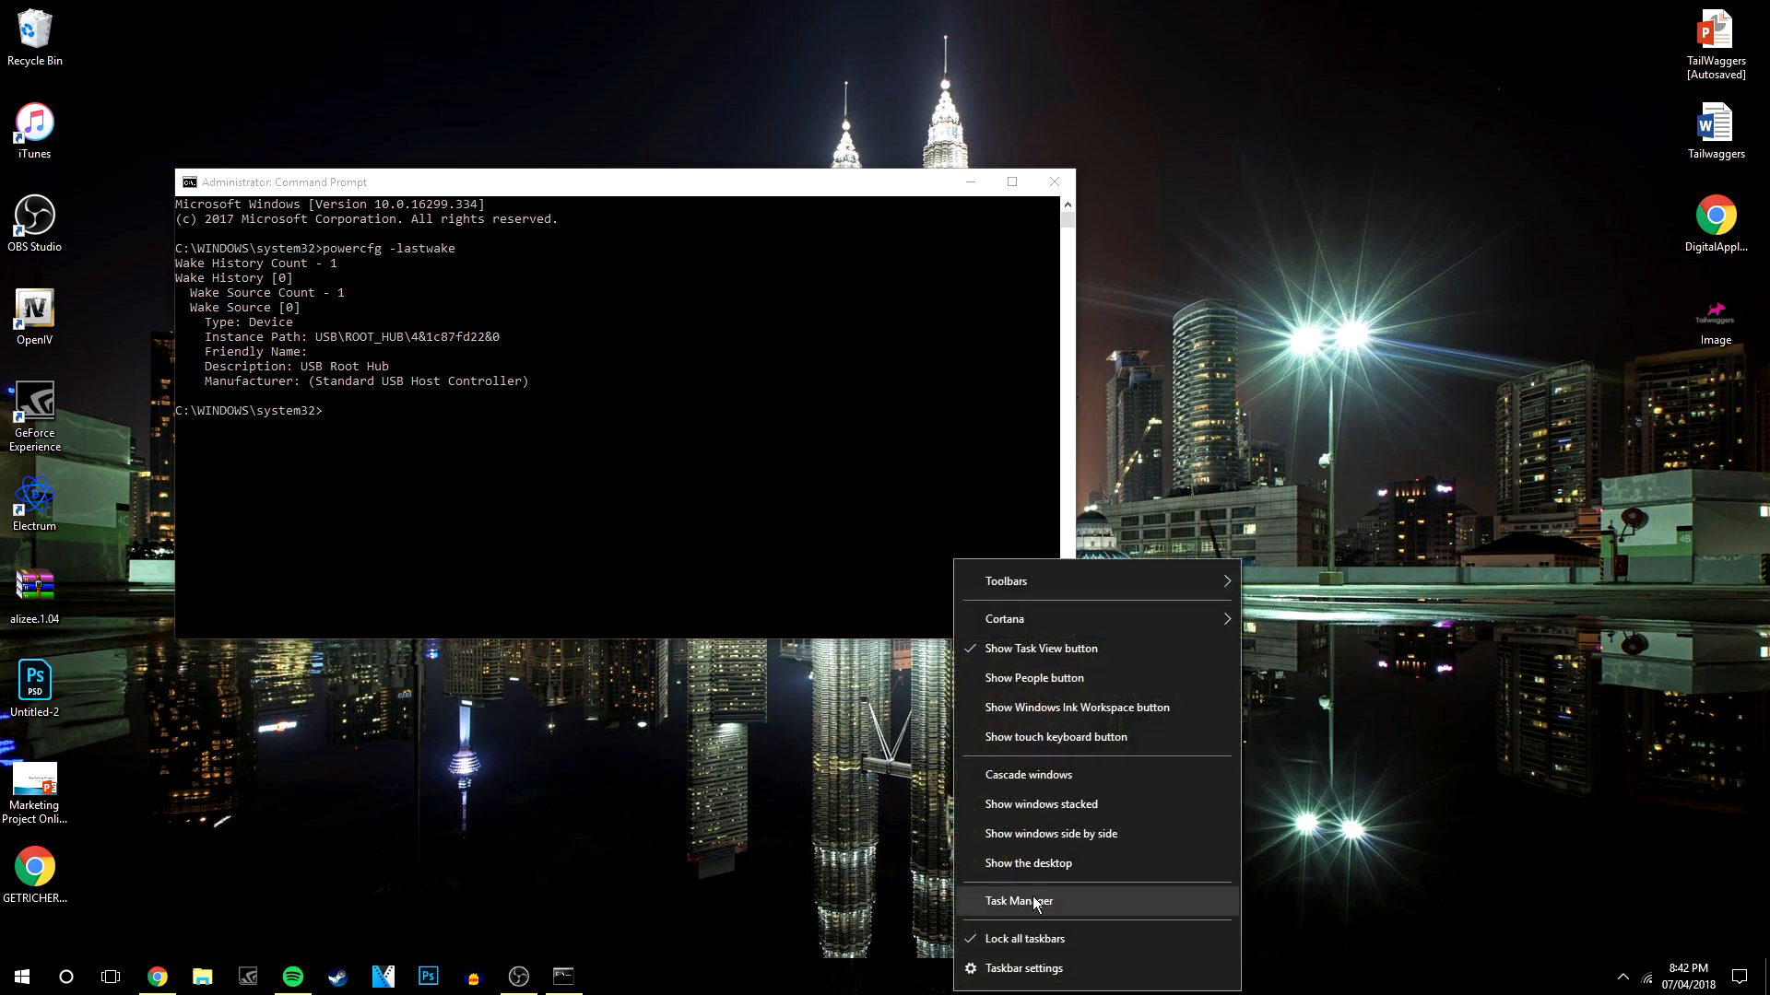
# Step: Open Task Manager and browse the full list of running processes
pyautogui.click(1018, 900)
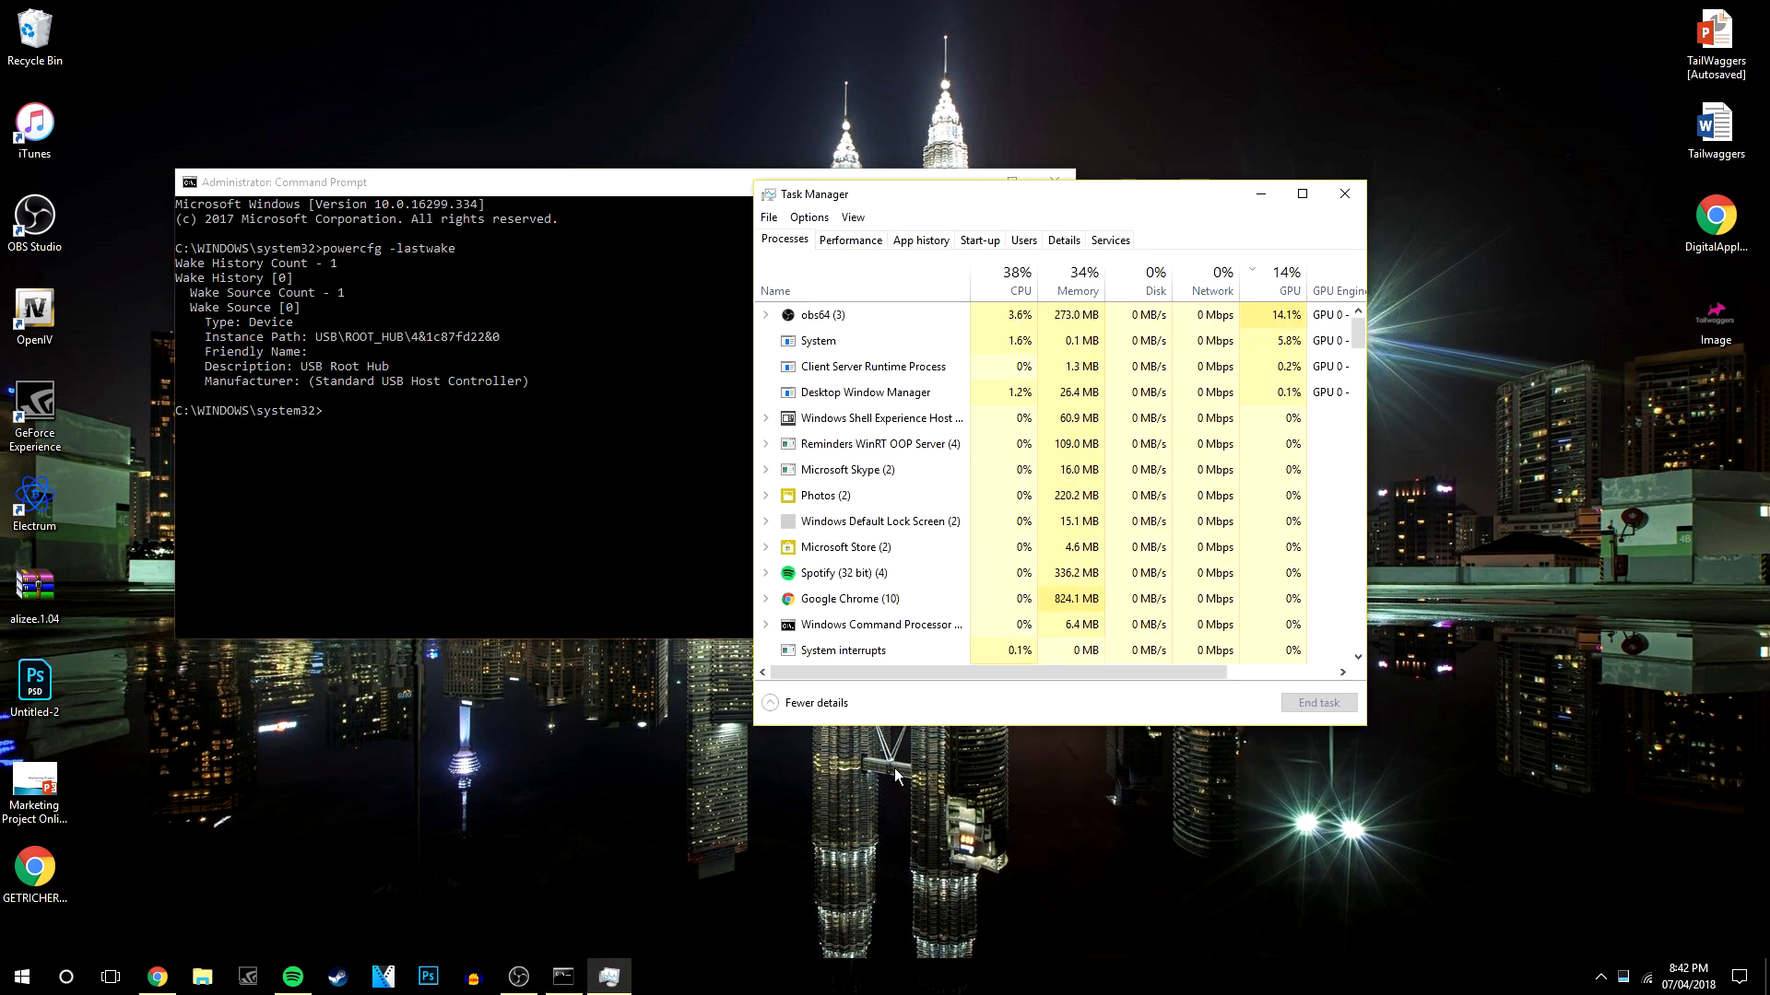
pyautogui.click(815, 702)
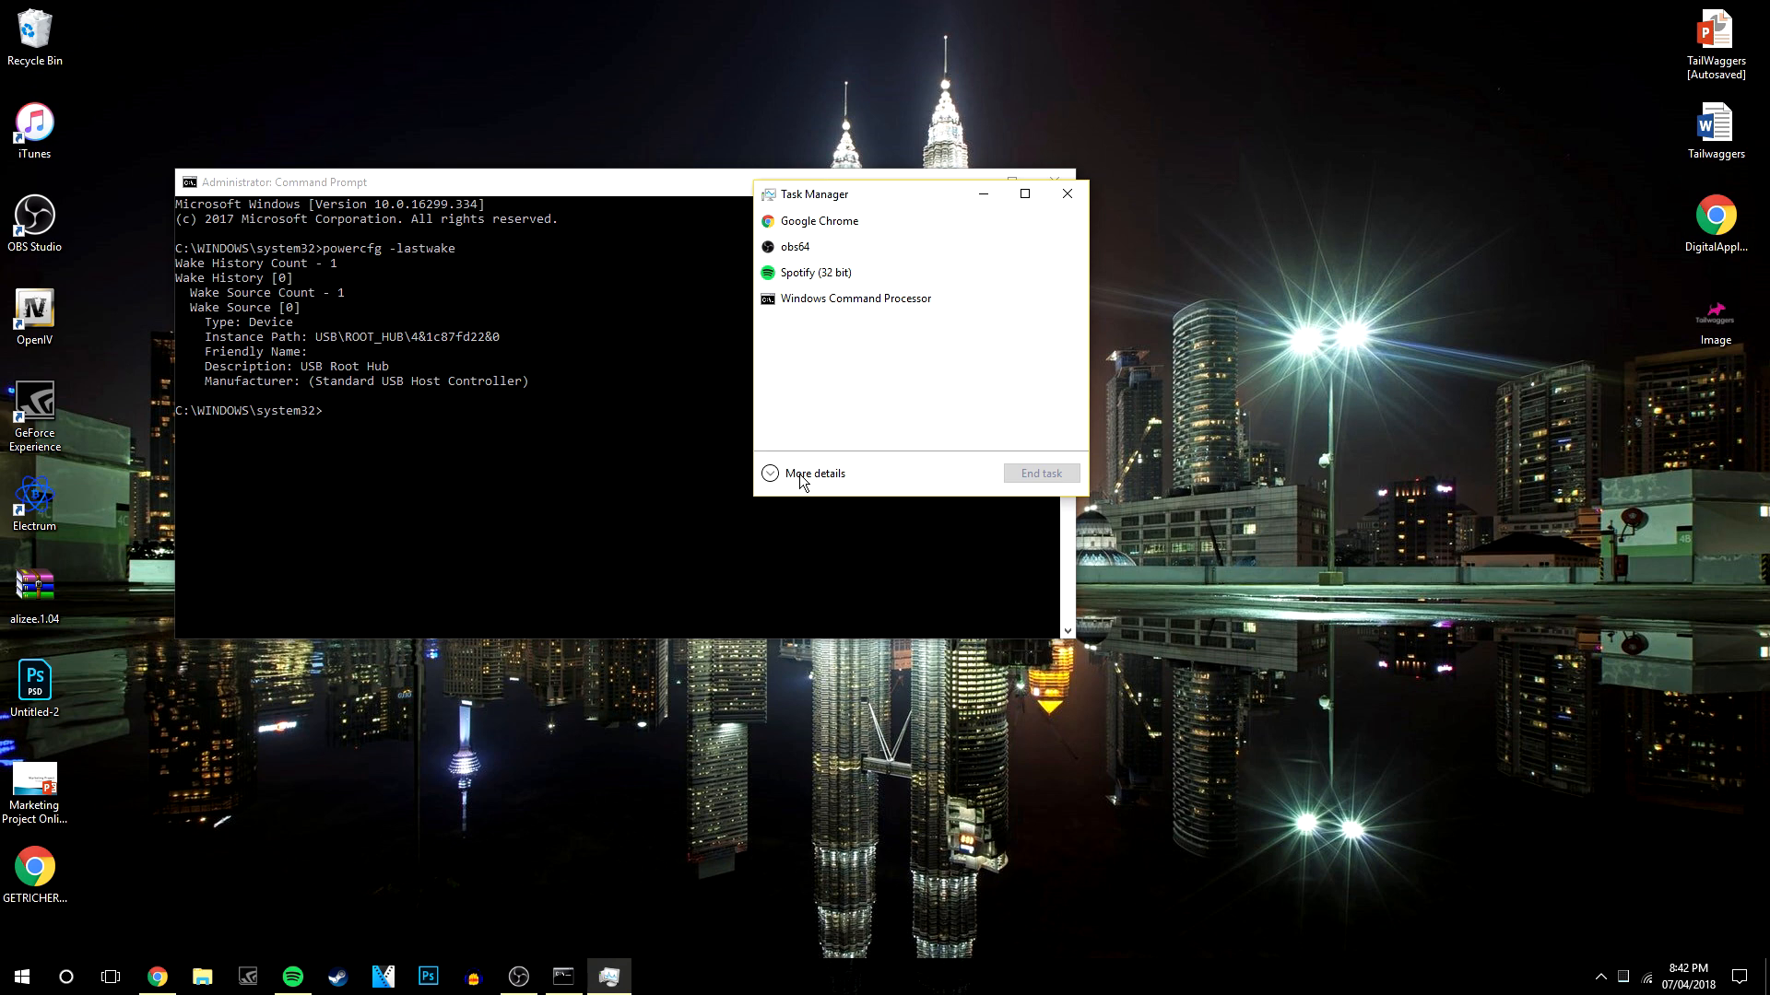
pyautogui.click(814, 473)
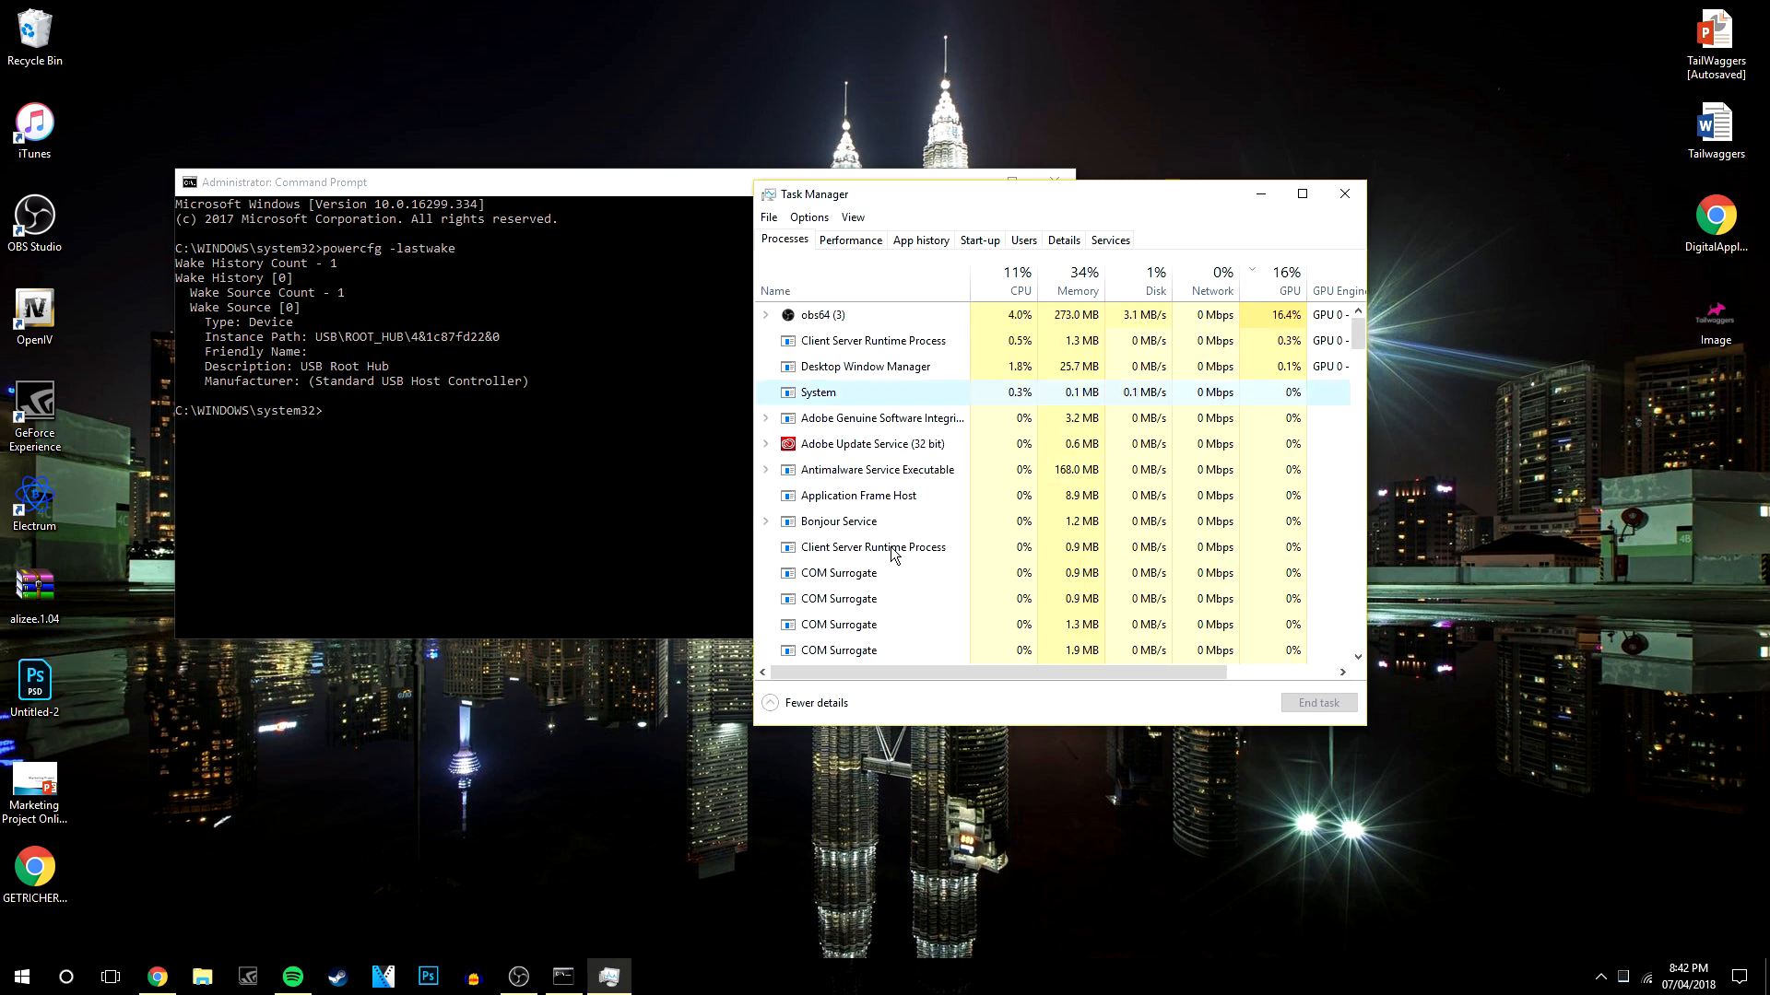
pyautogui.scroll(-3)
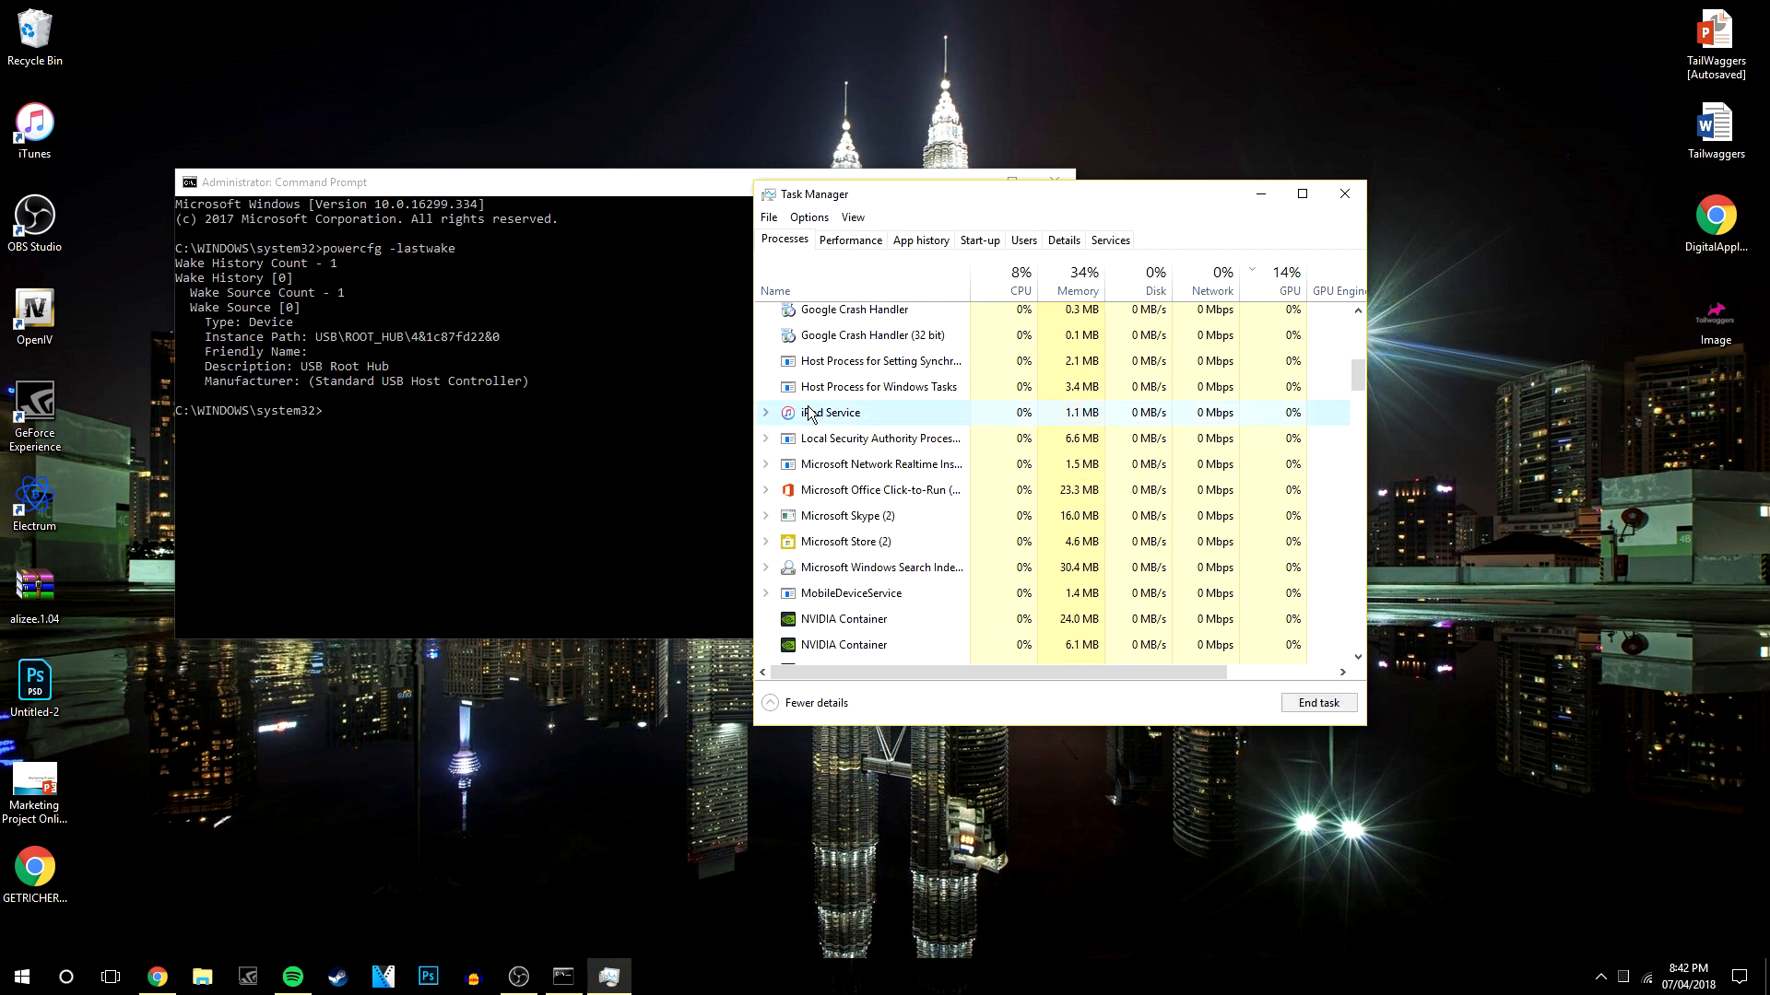
pyautogui.moveTo(1316, 702)
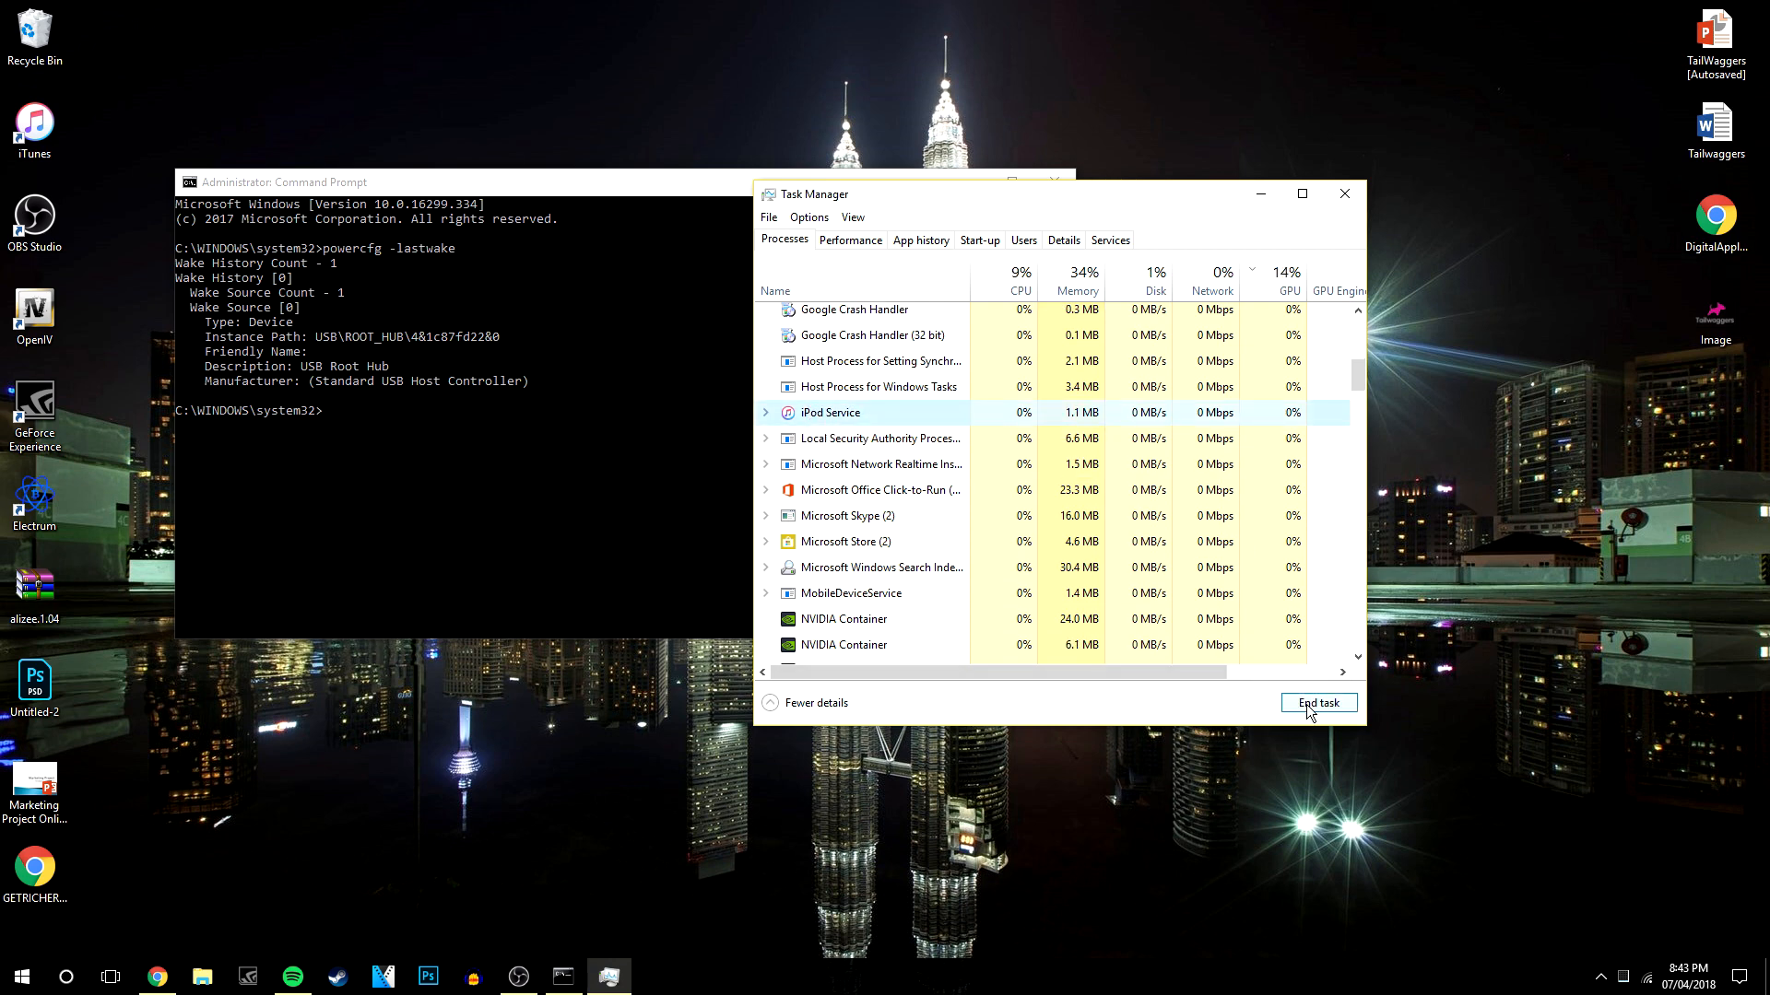
pyautogui.moveTo(904, 293)
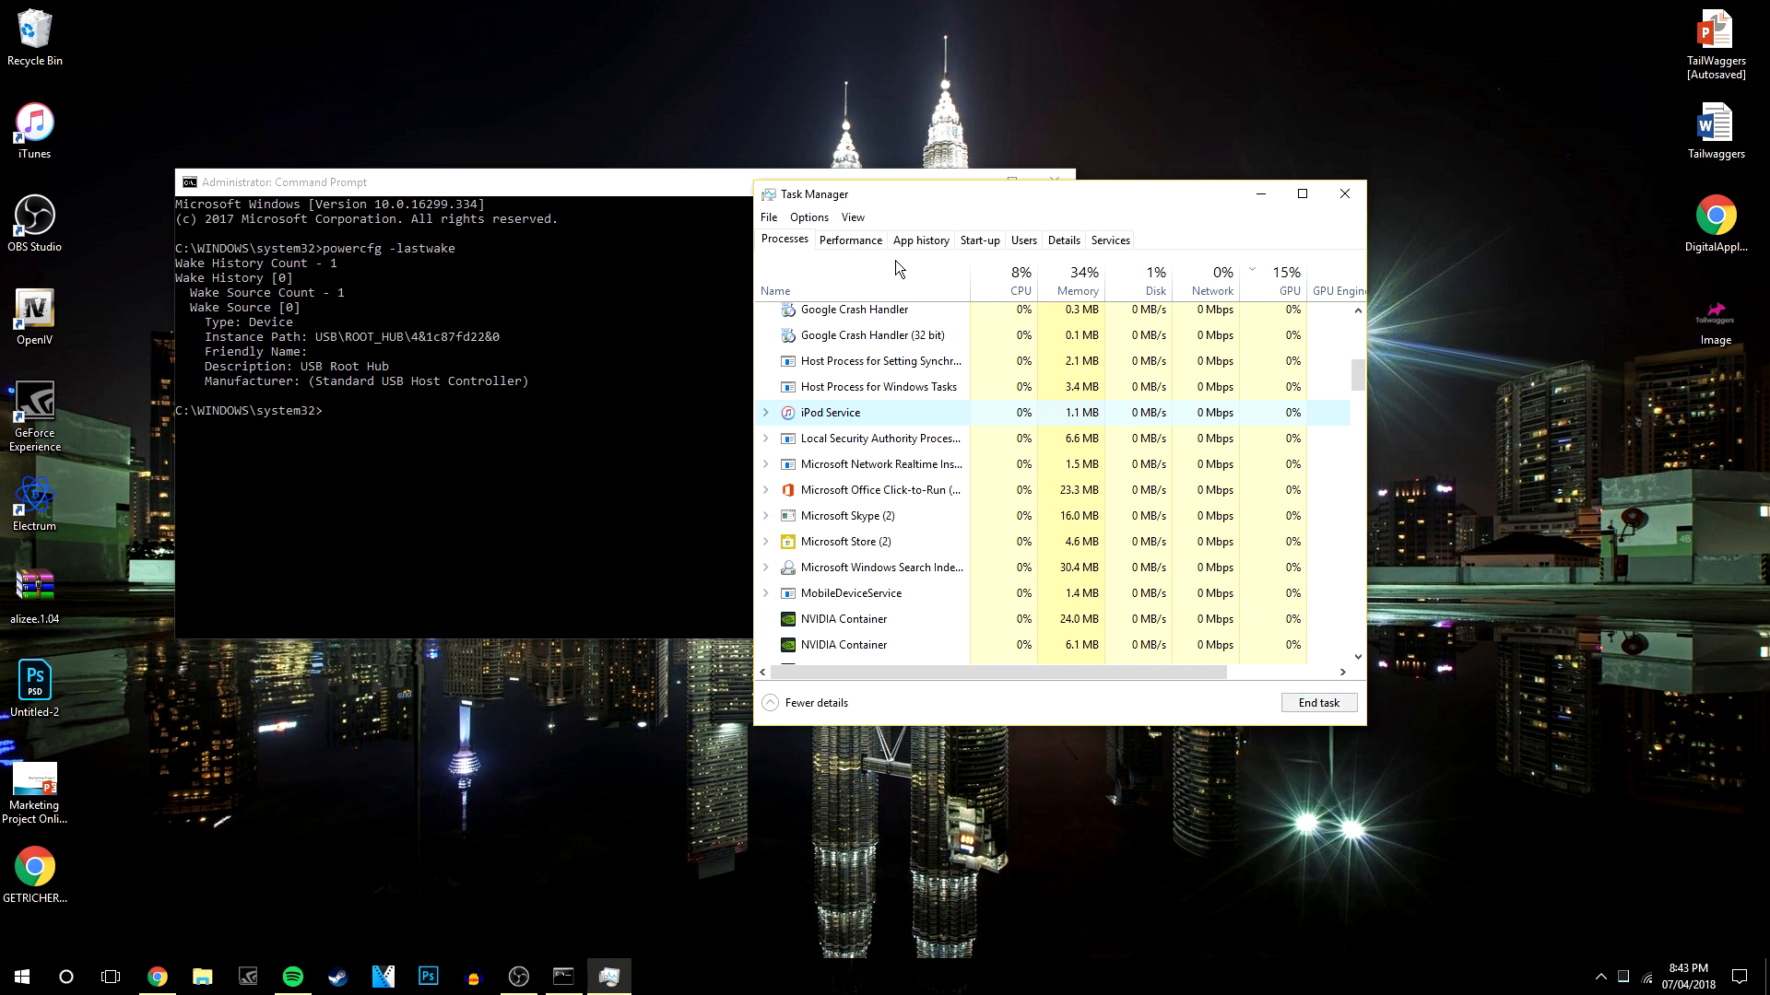
pyautogui.moveTo(962, 238)
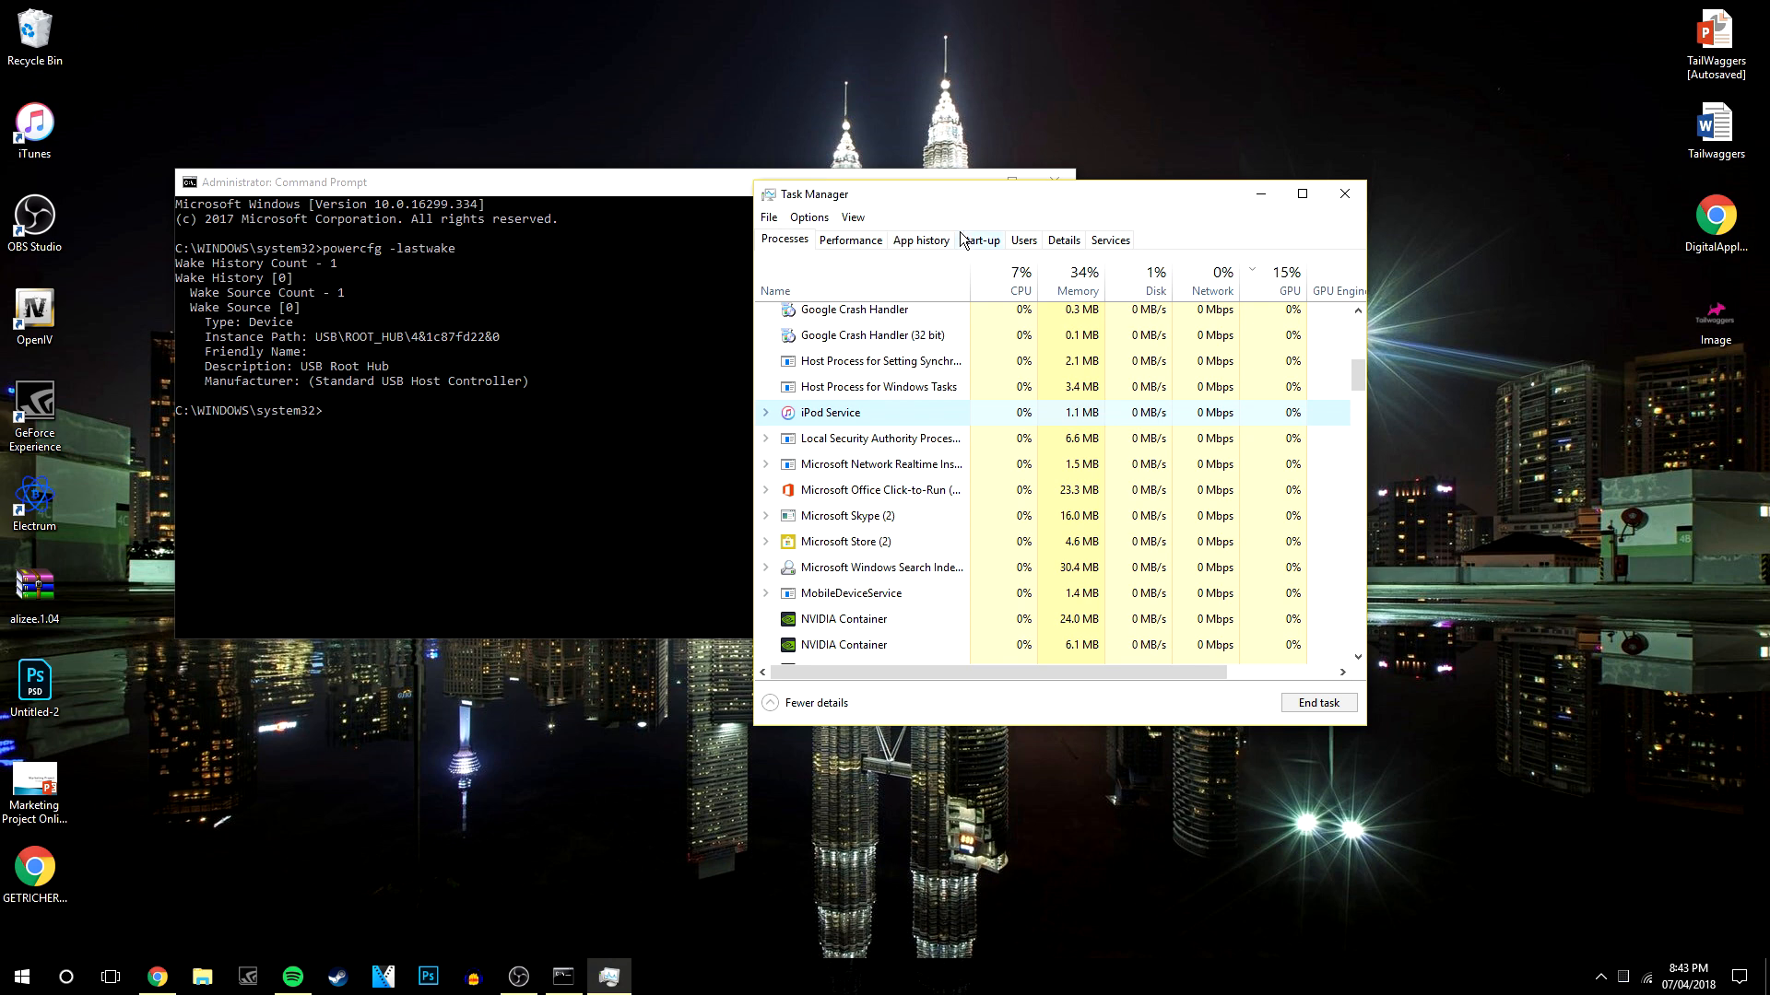
# Step: Review the programs listed on the Startup tab
pyautogui.click(980, 240)
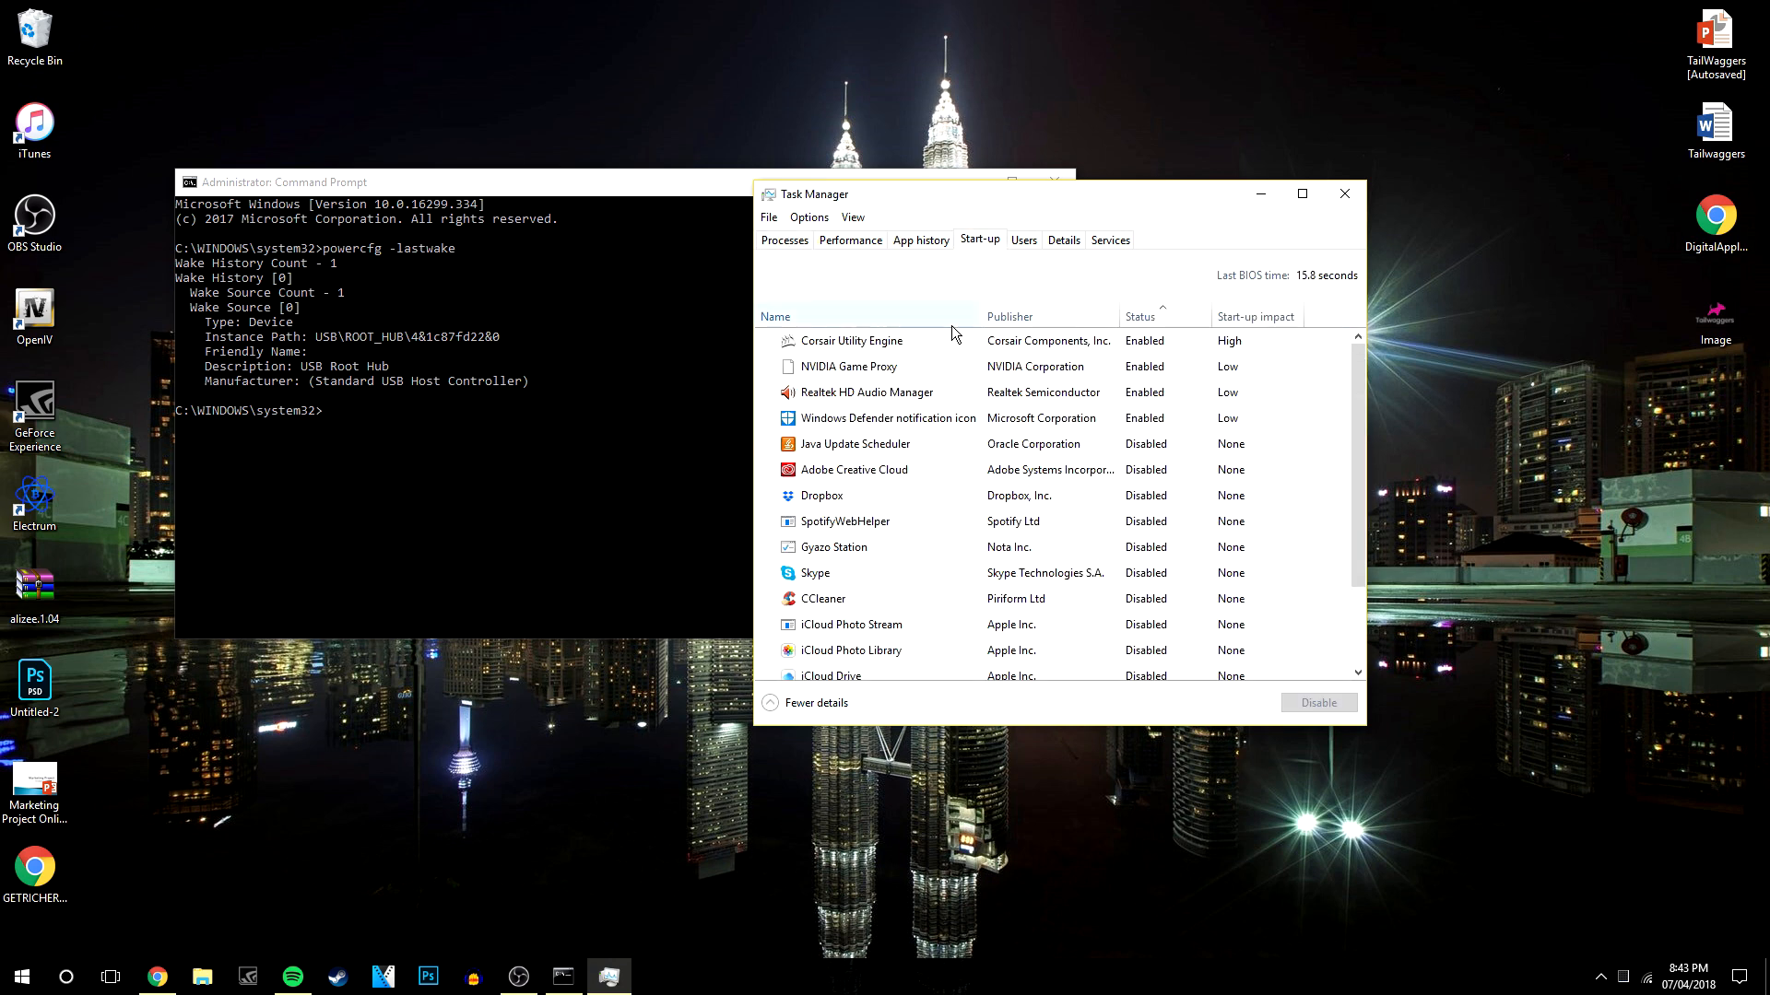
pyautogui.scroll(-3)
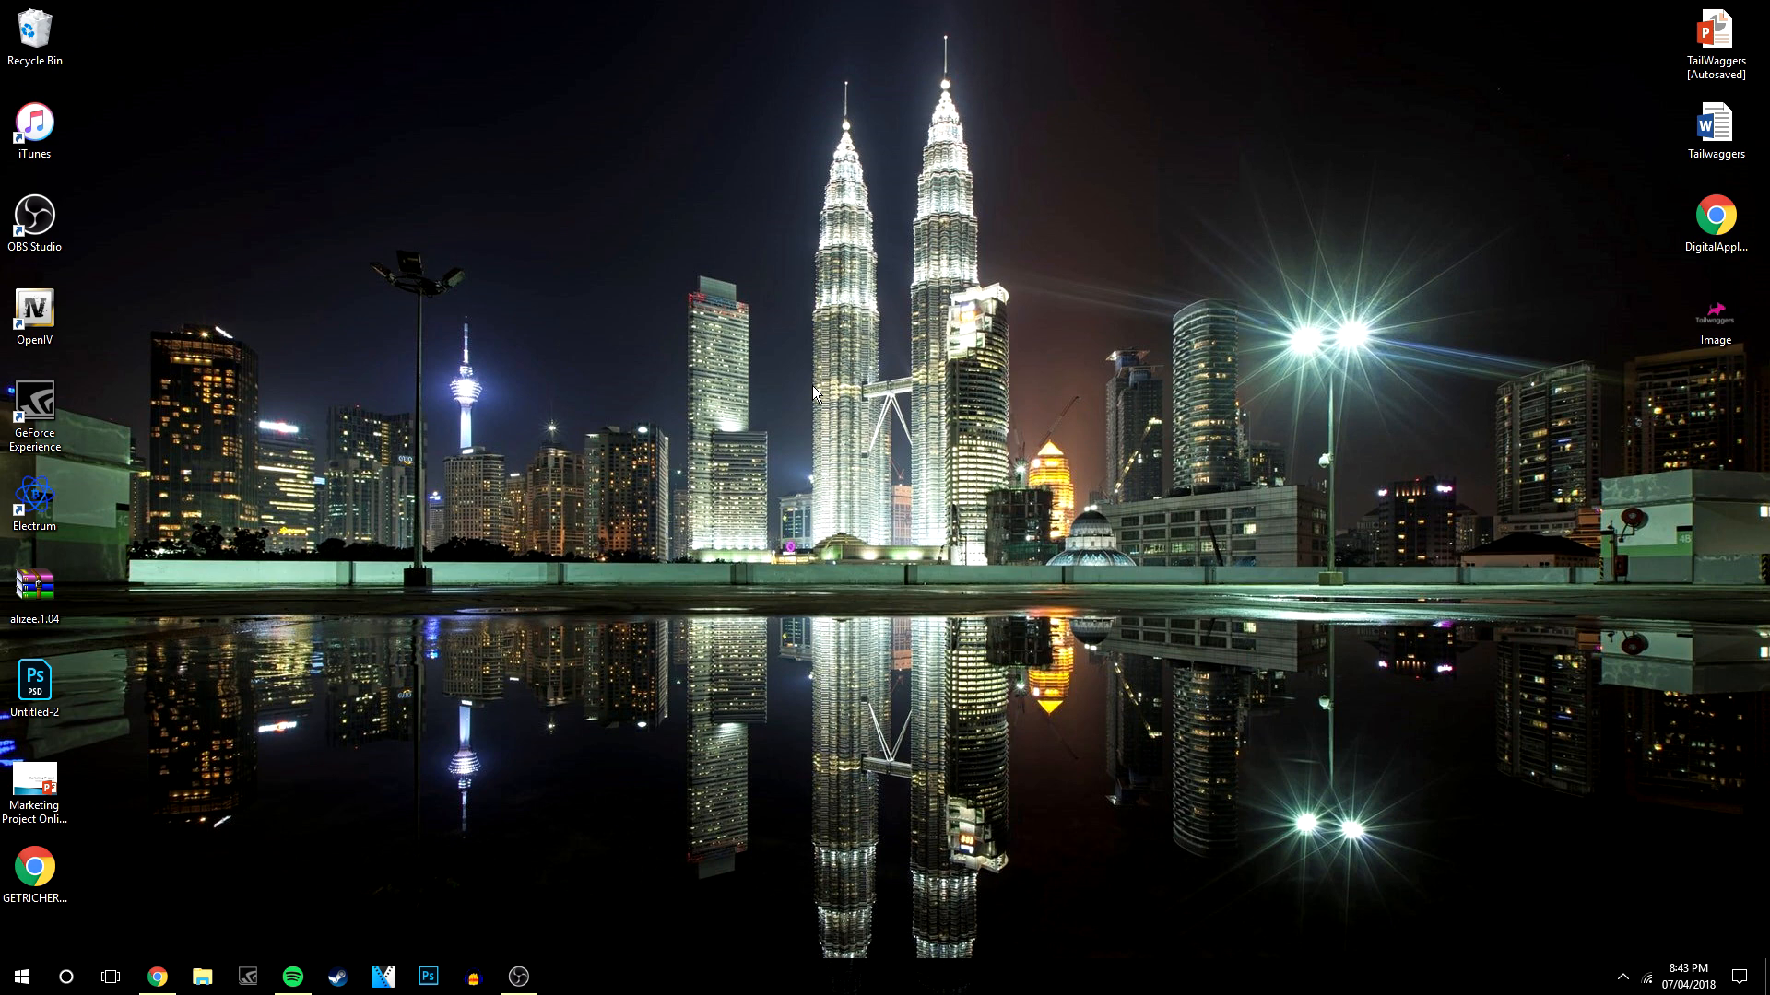
pyautogui.moveTo(850, 422)
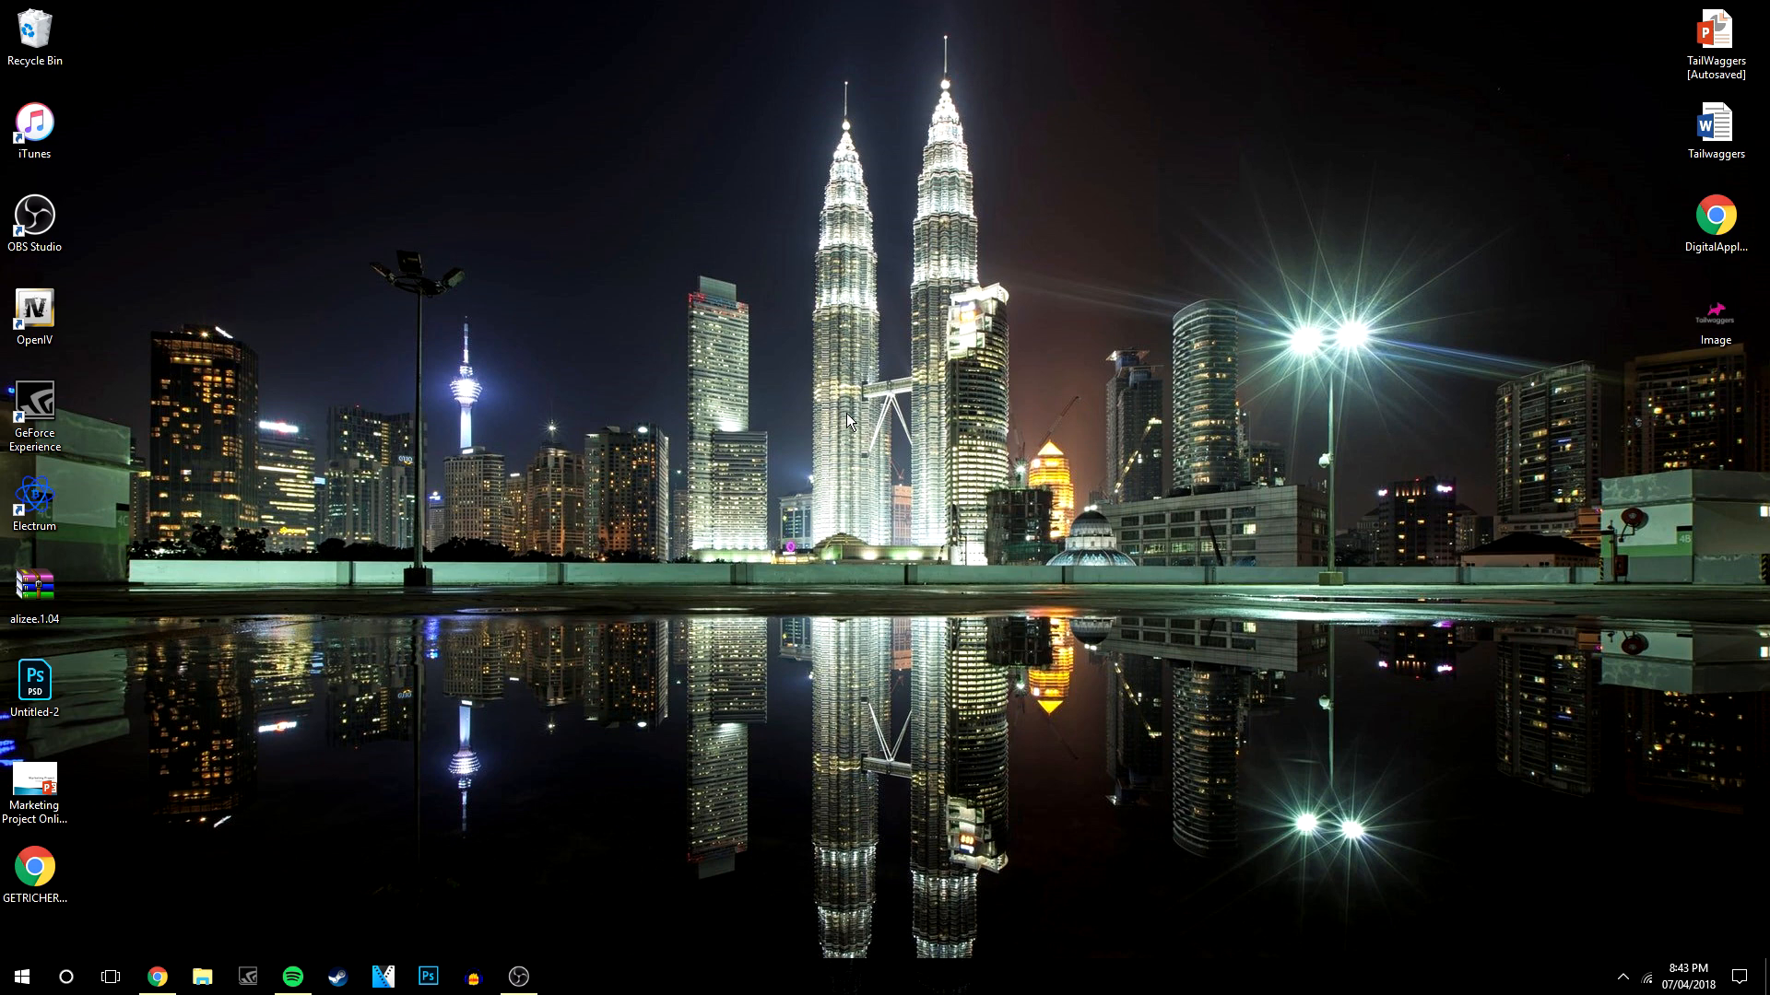
# Step: Search Start for 'power' and open the Power & sleep settings page
pyautogui.click(66, 976)
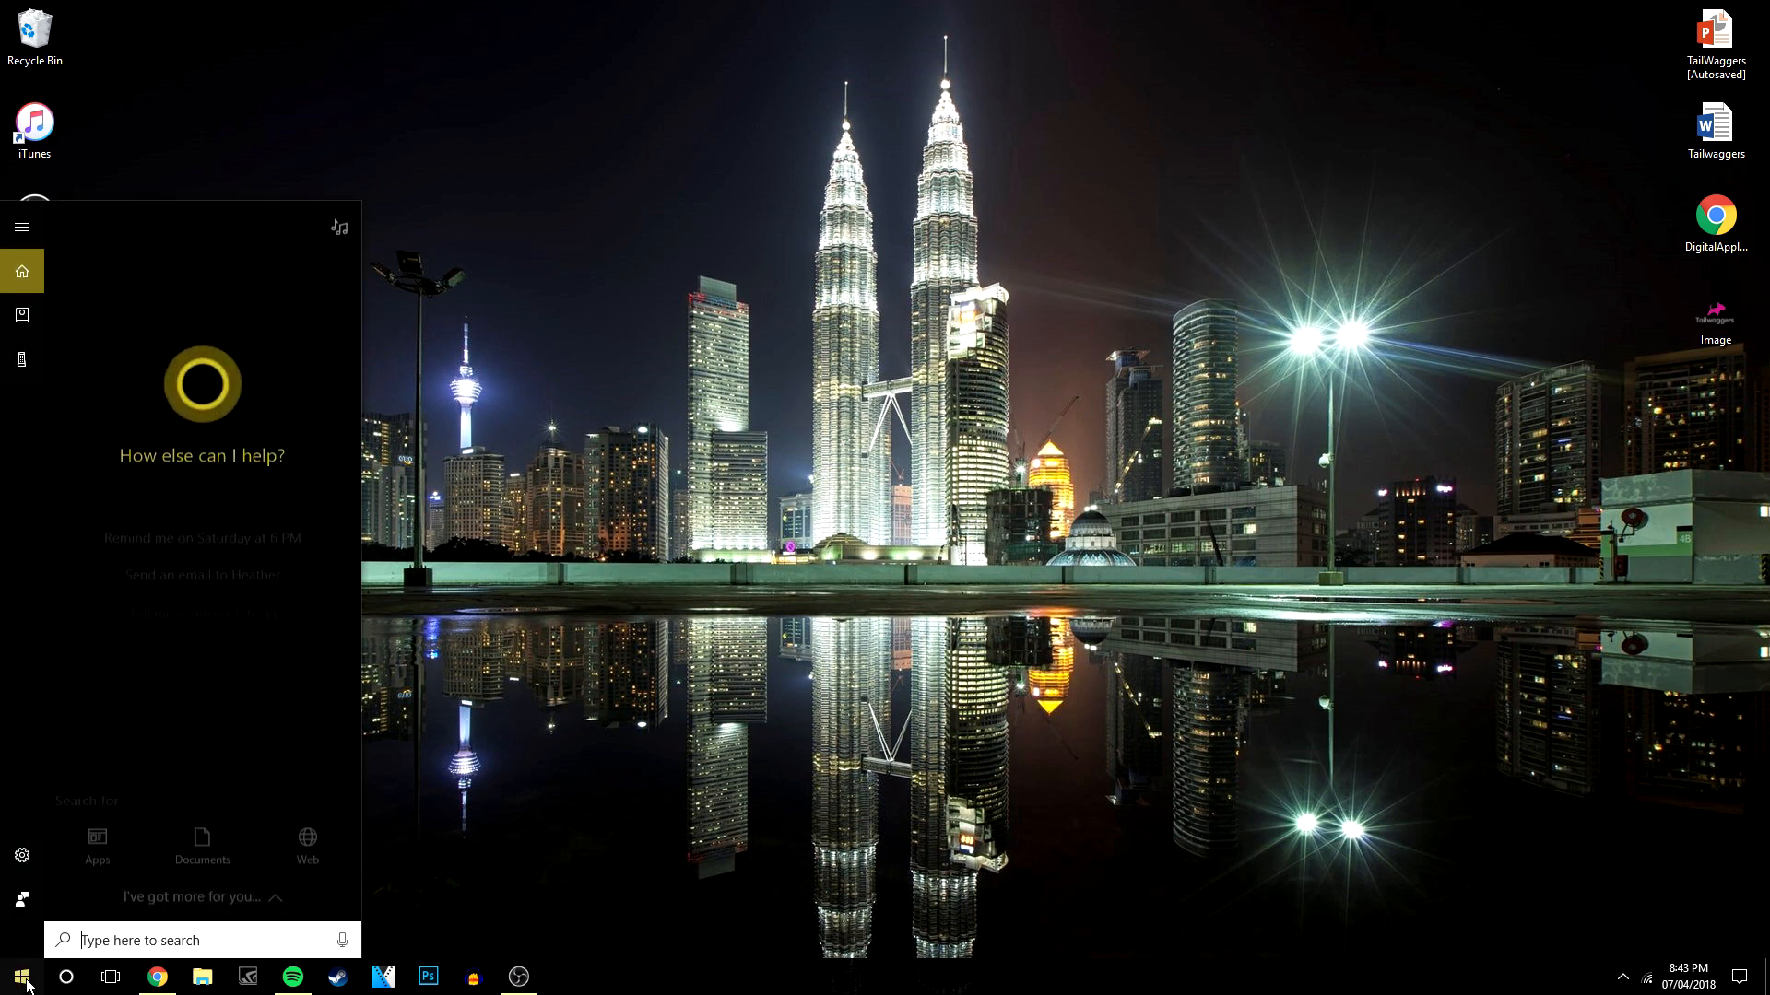
pyautogui.write('powe')
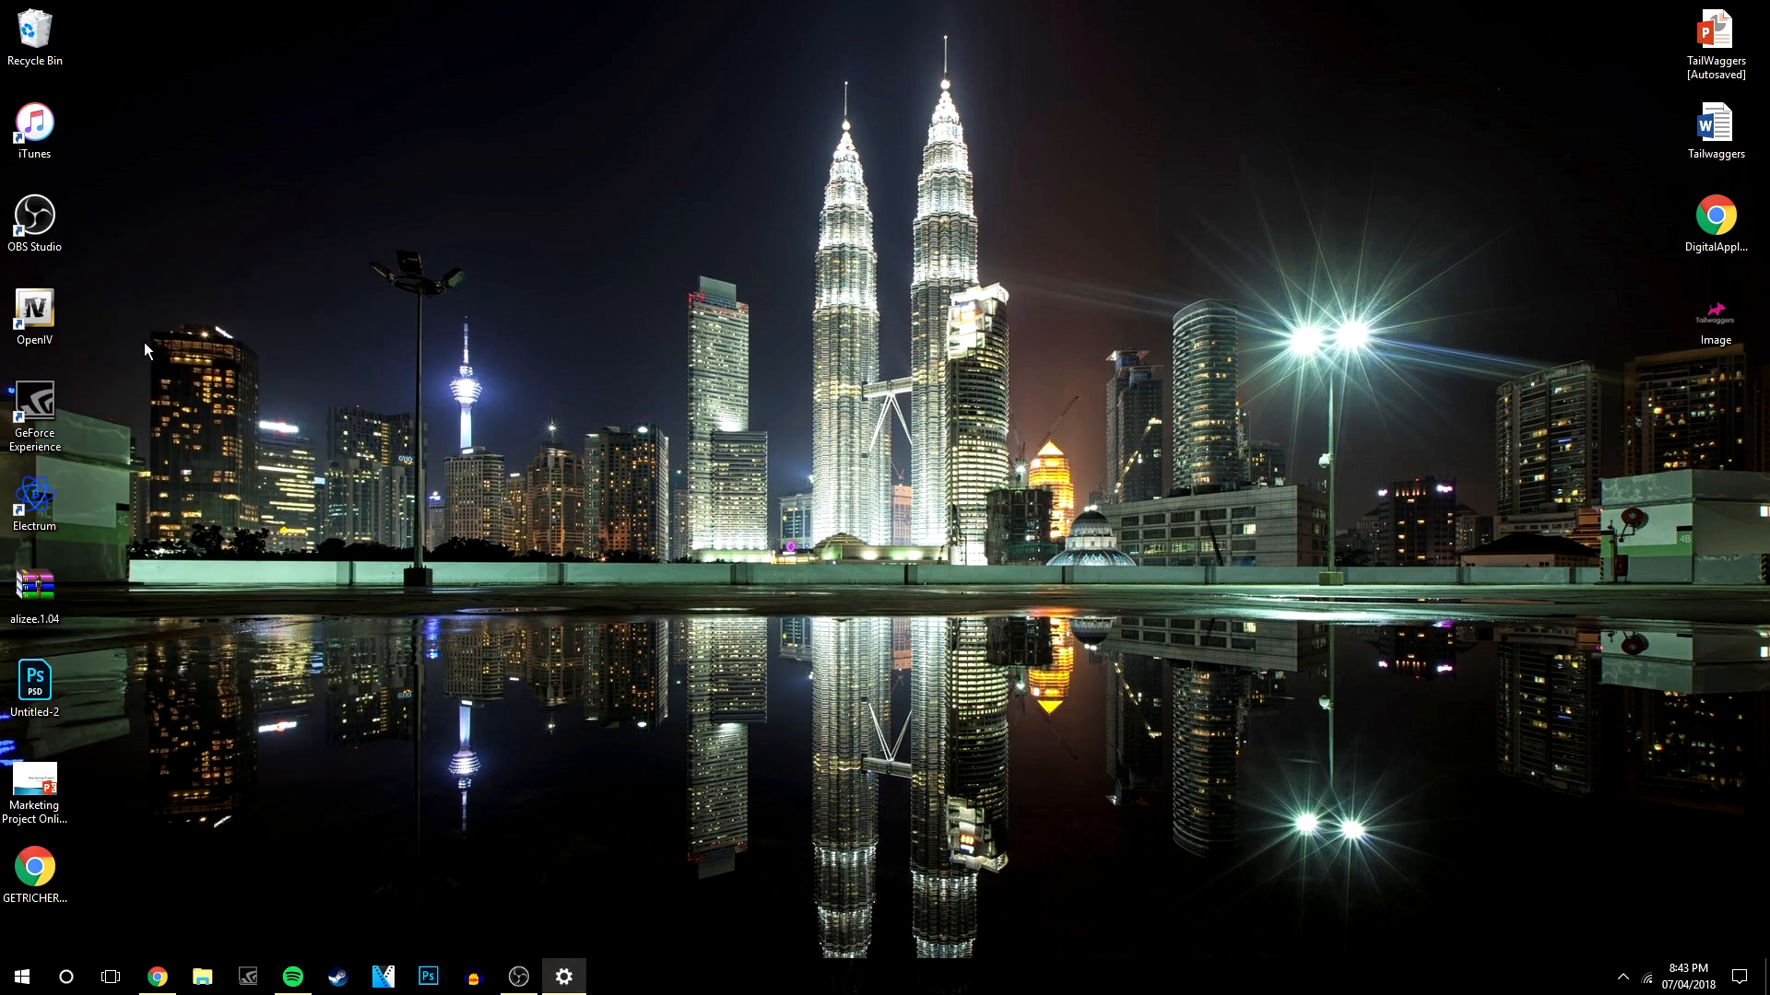
pyautogui.click(563, 976)
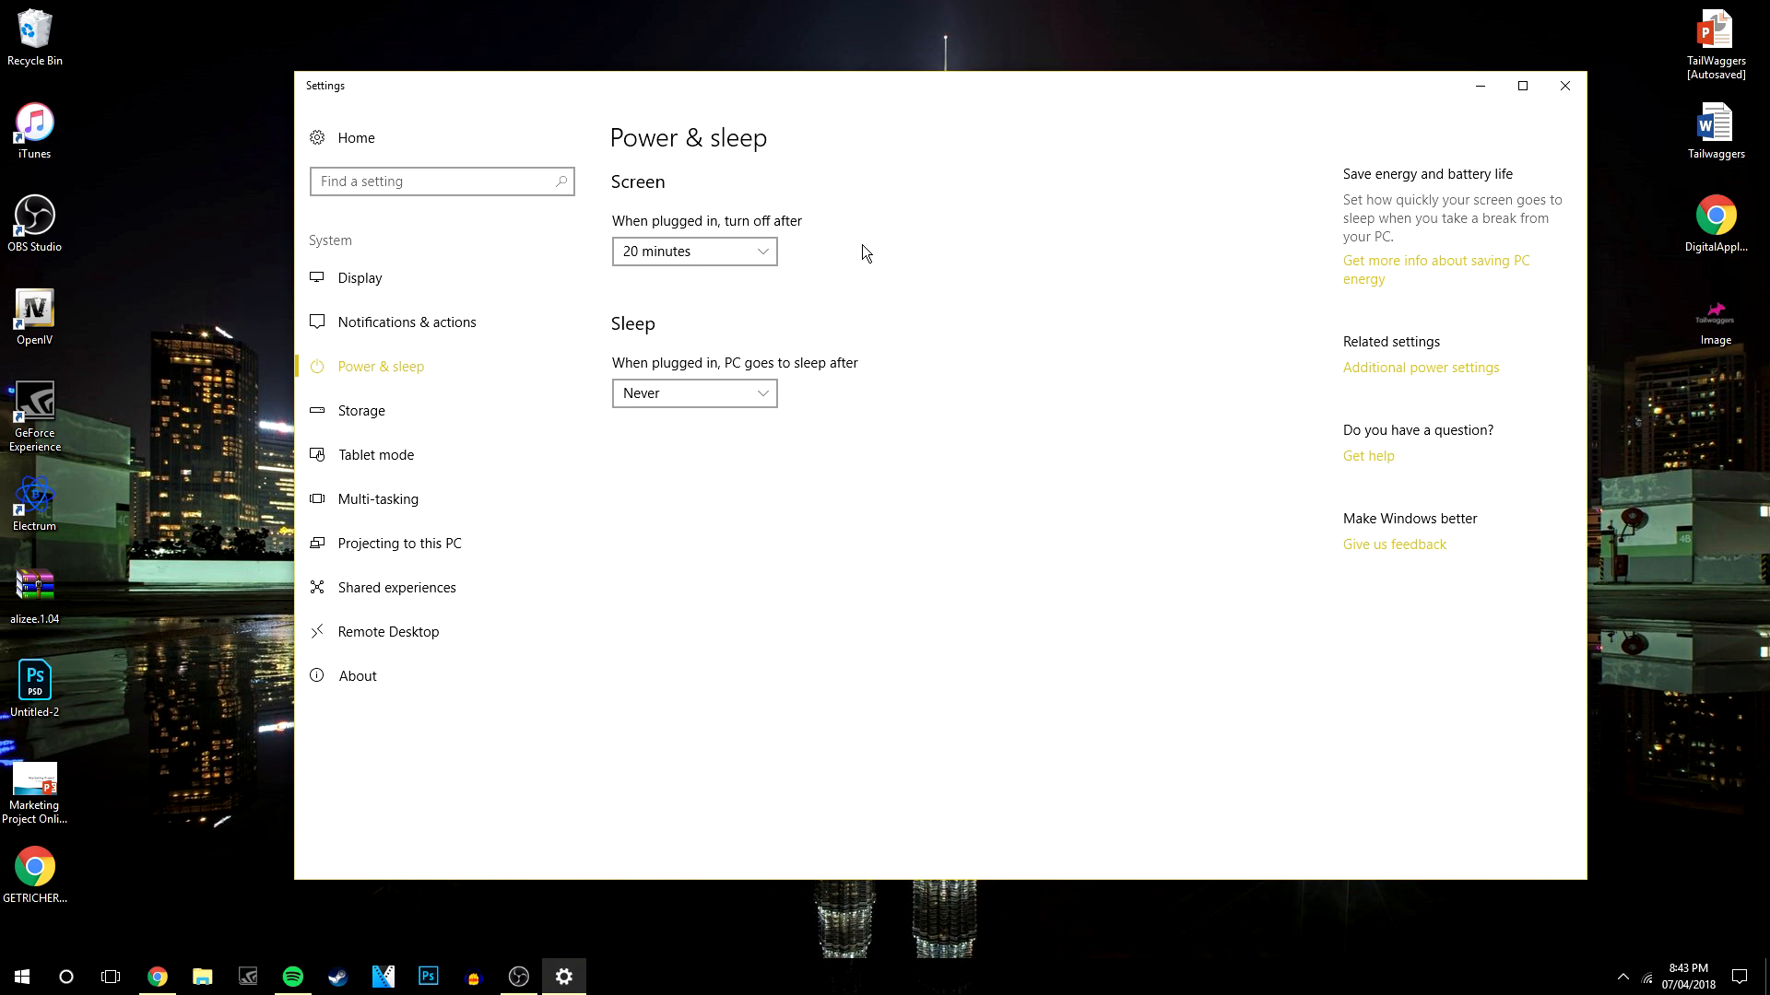
pyautogui.moveTo(1399, 383)
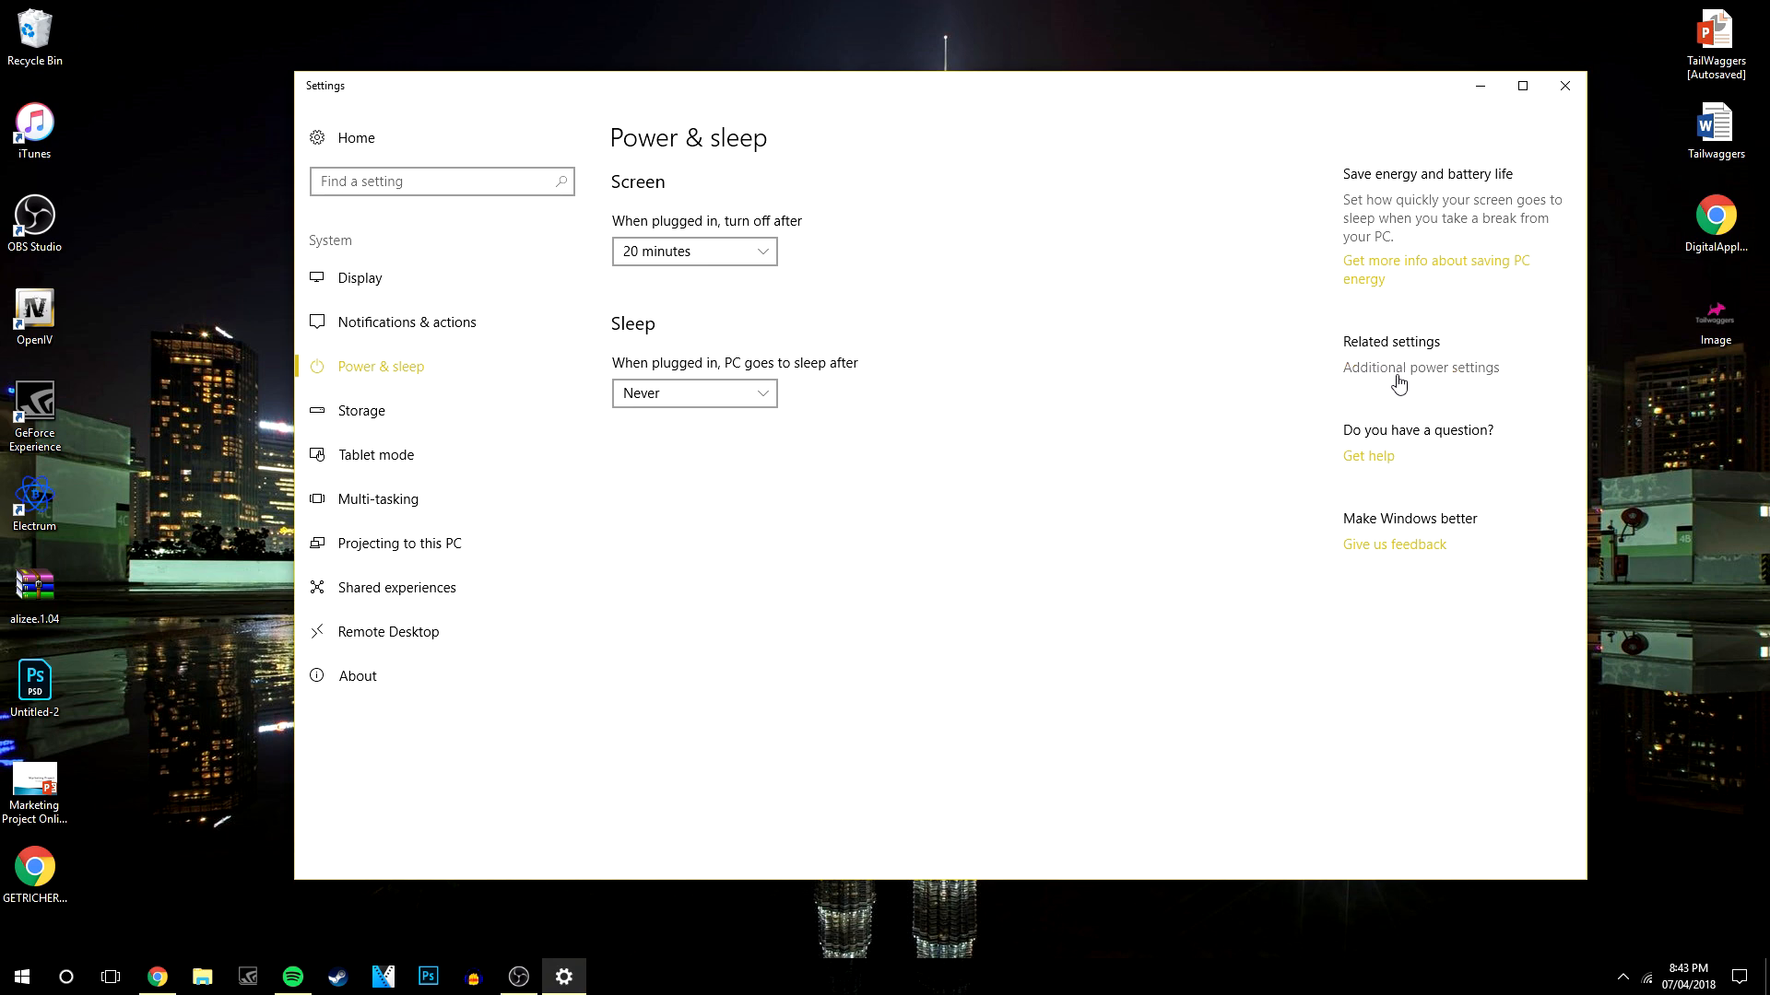
# Step: Open Change advanced power settings for the High performance plan via Additional power settings
pyautogui.click(1420, 367)
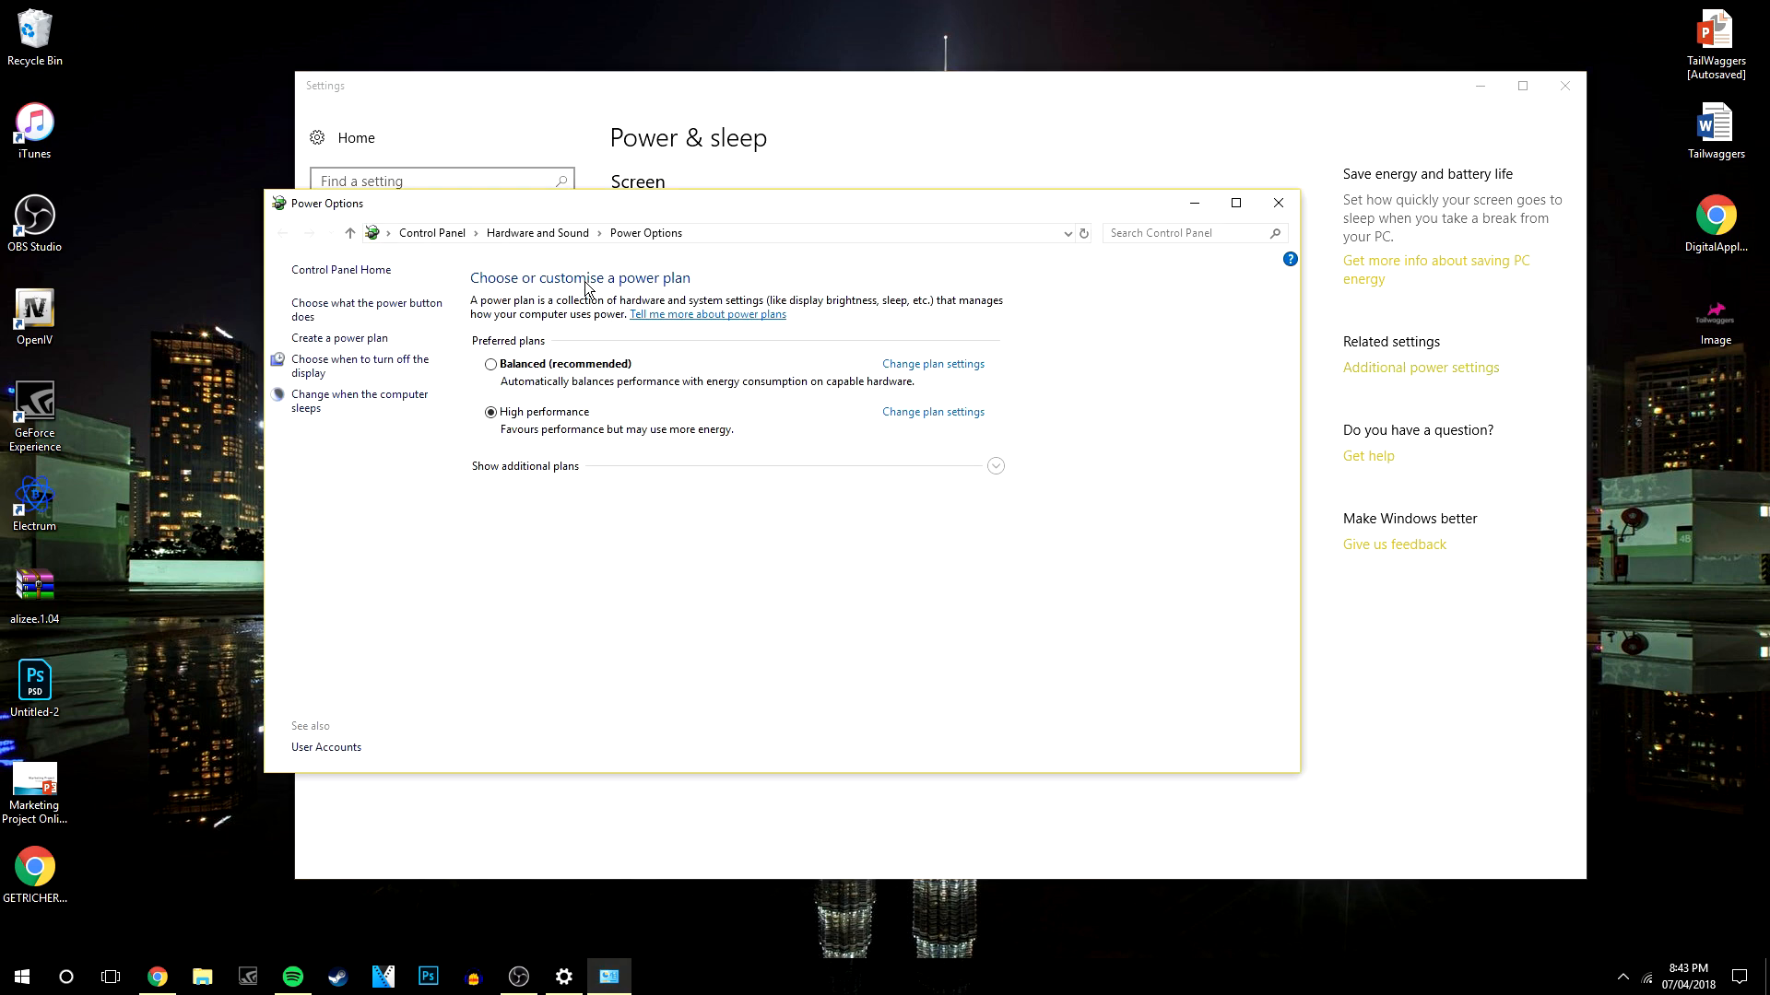
pyautogui.moveTo(615, 372)
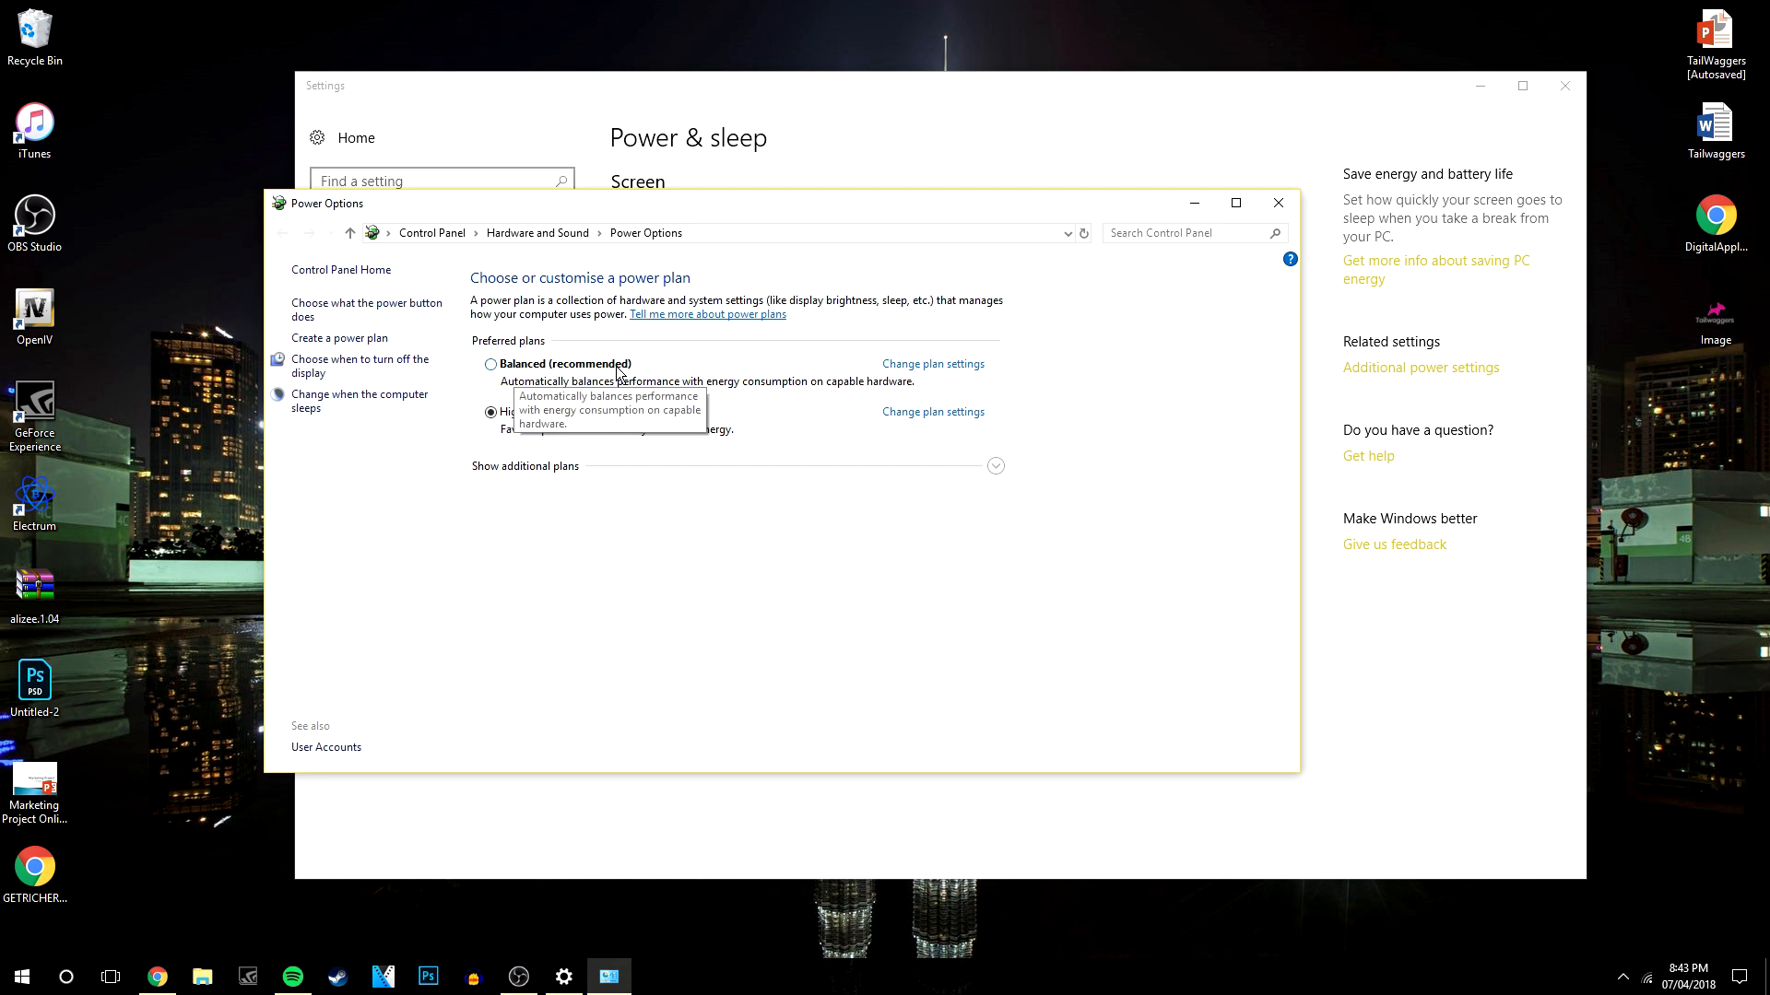
pyautogui.click(492, 412)
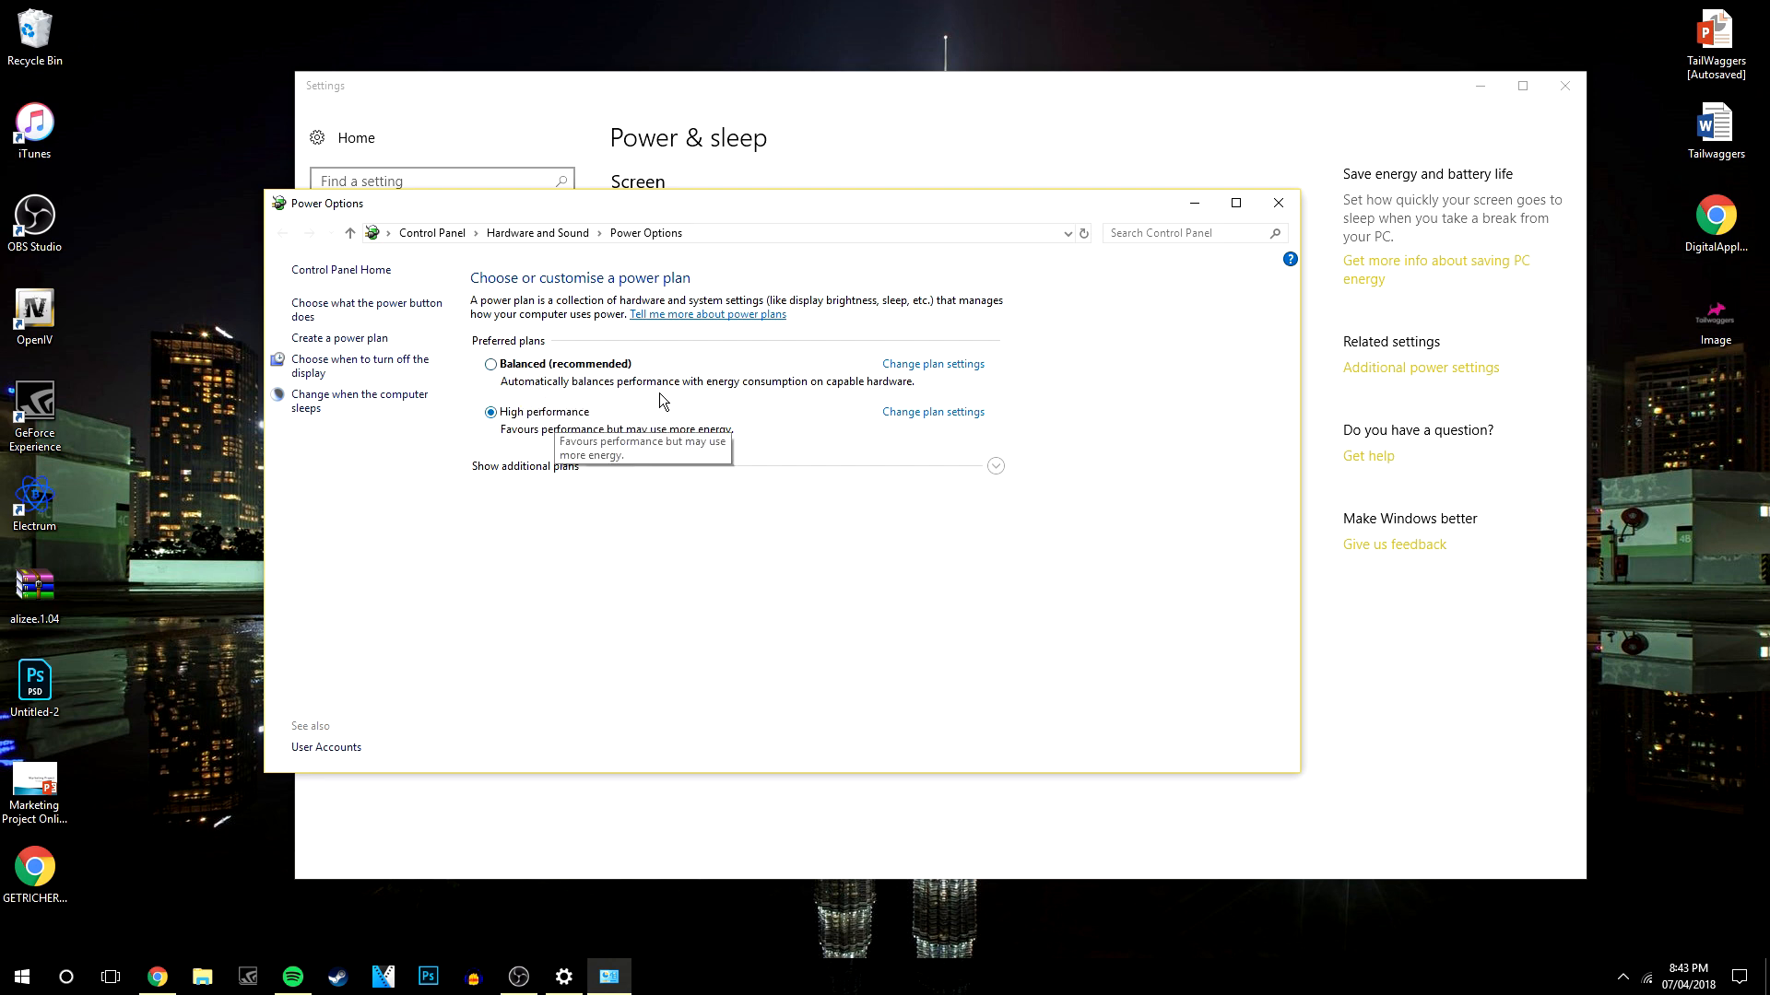
pyautogui.click(932, 412)
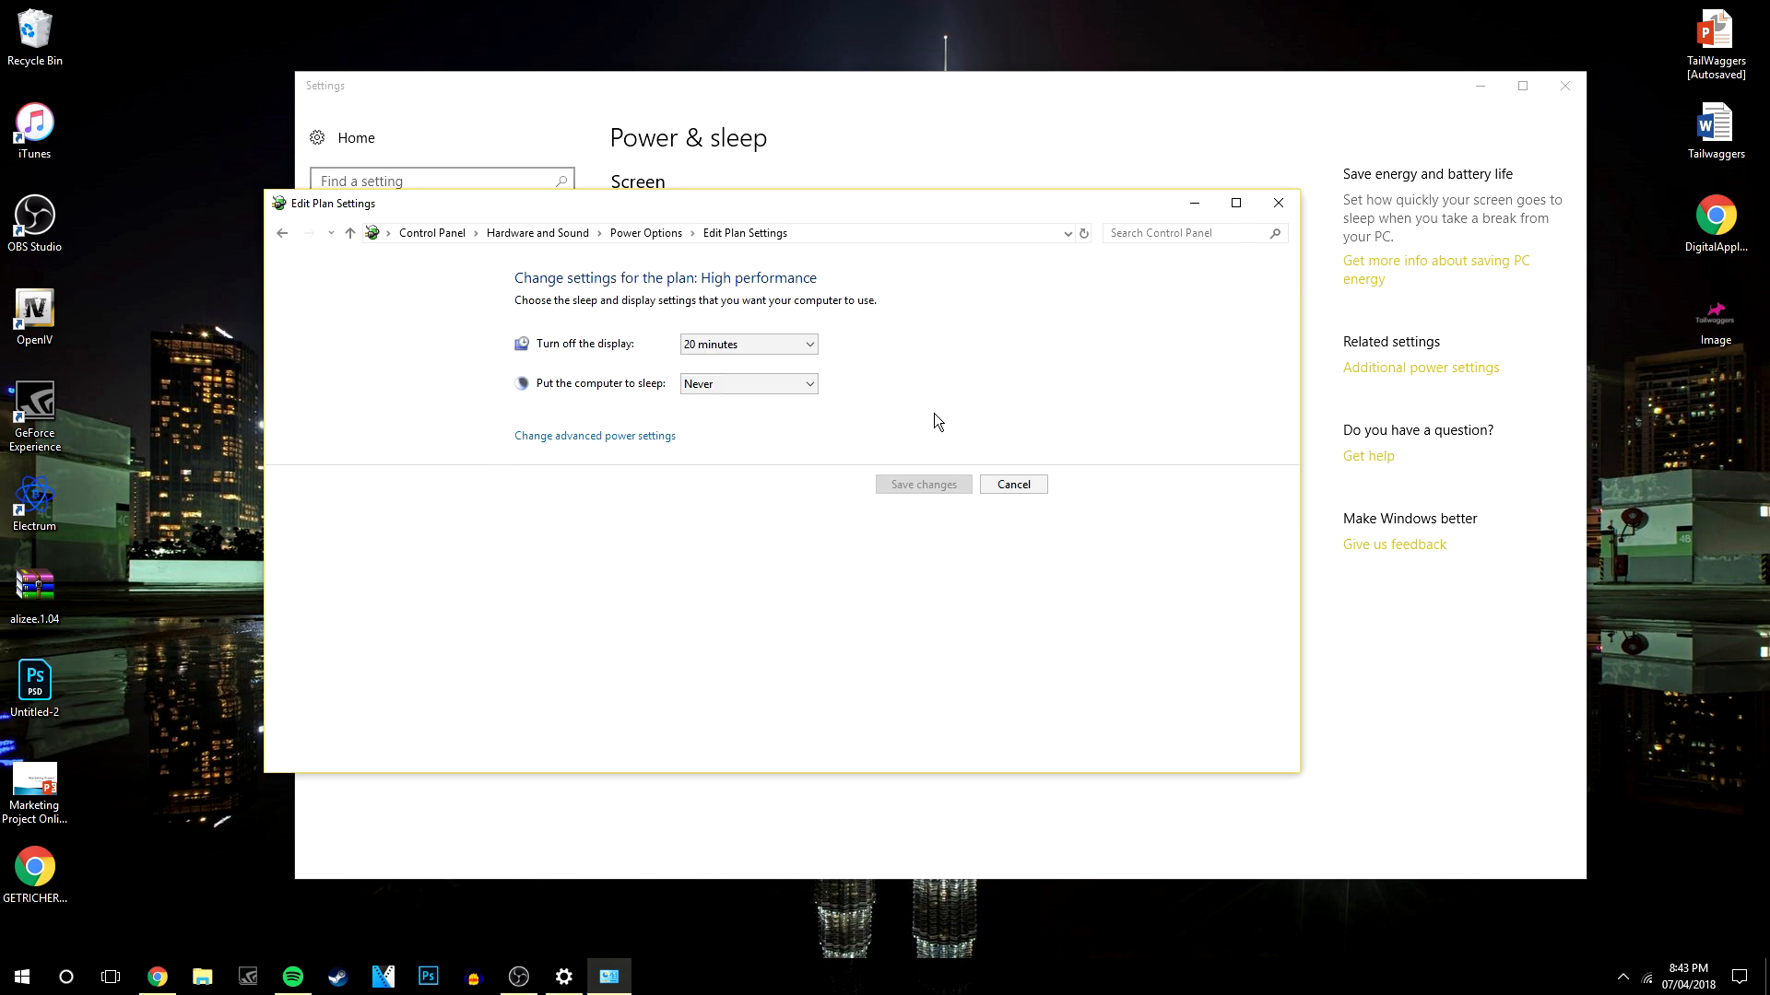
pyautogui.moveTo(565, 441)
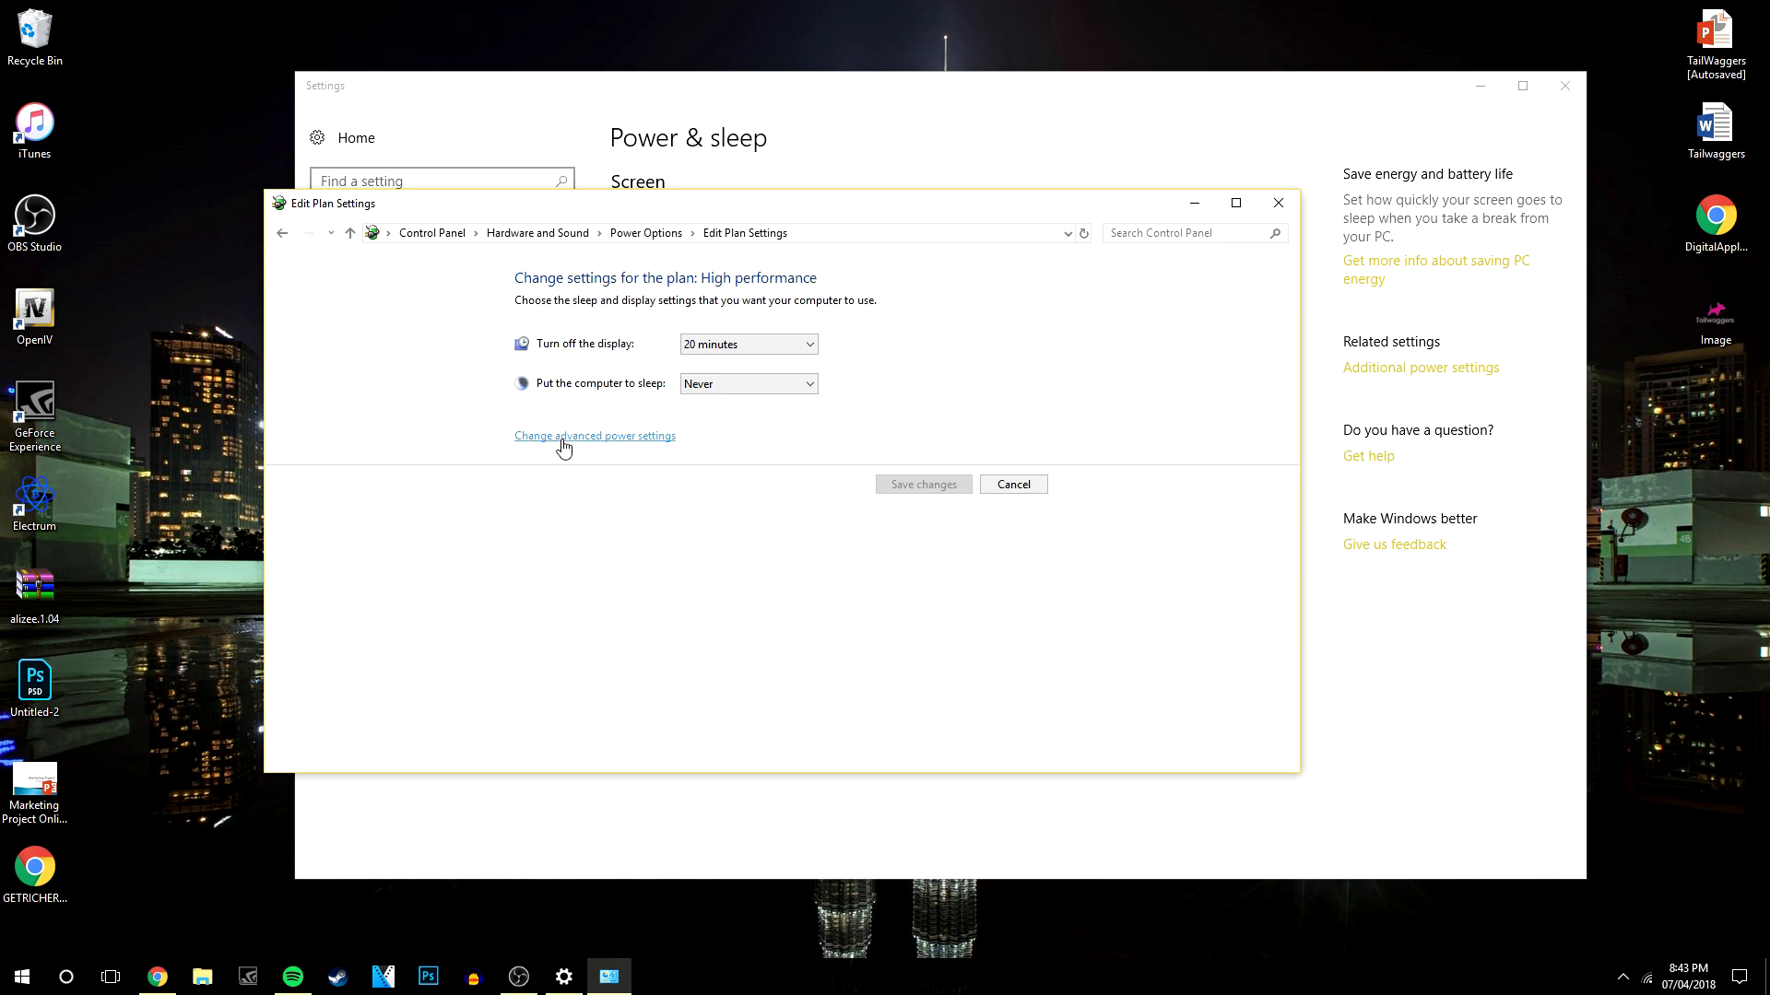
pyautogui.click(595, 436)
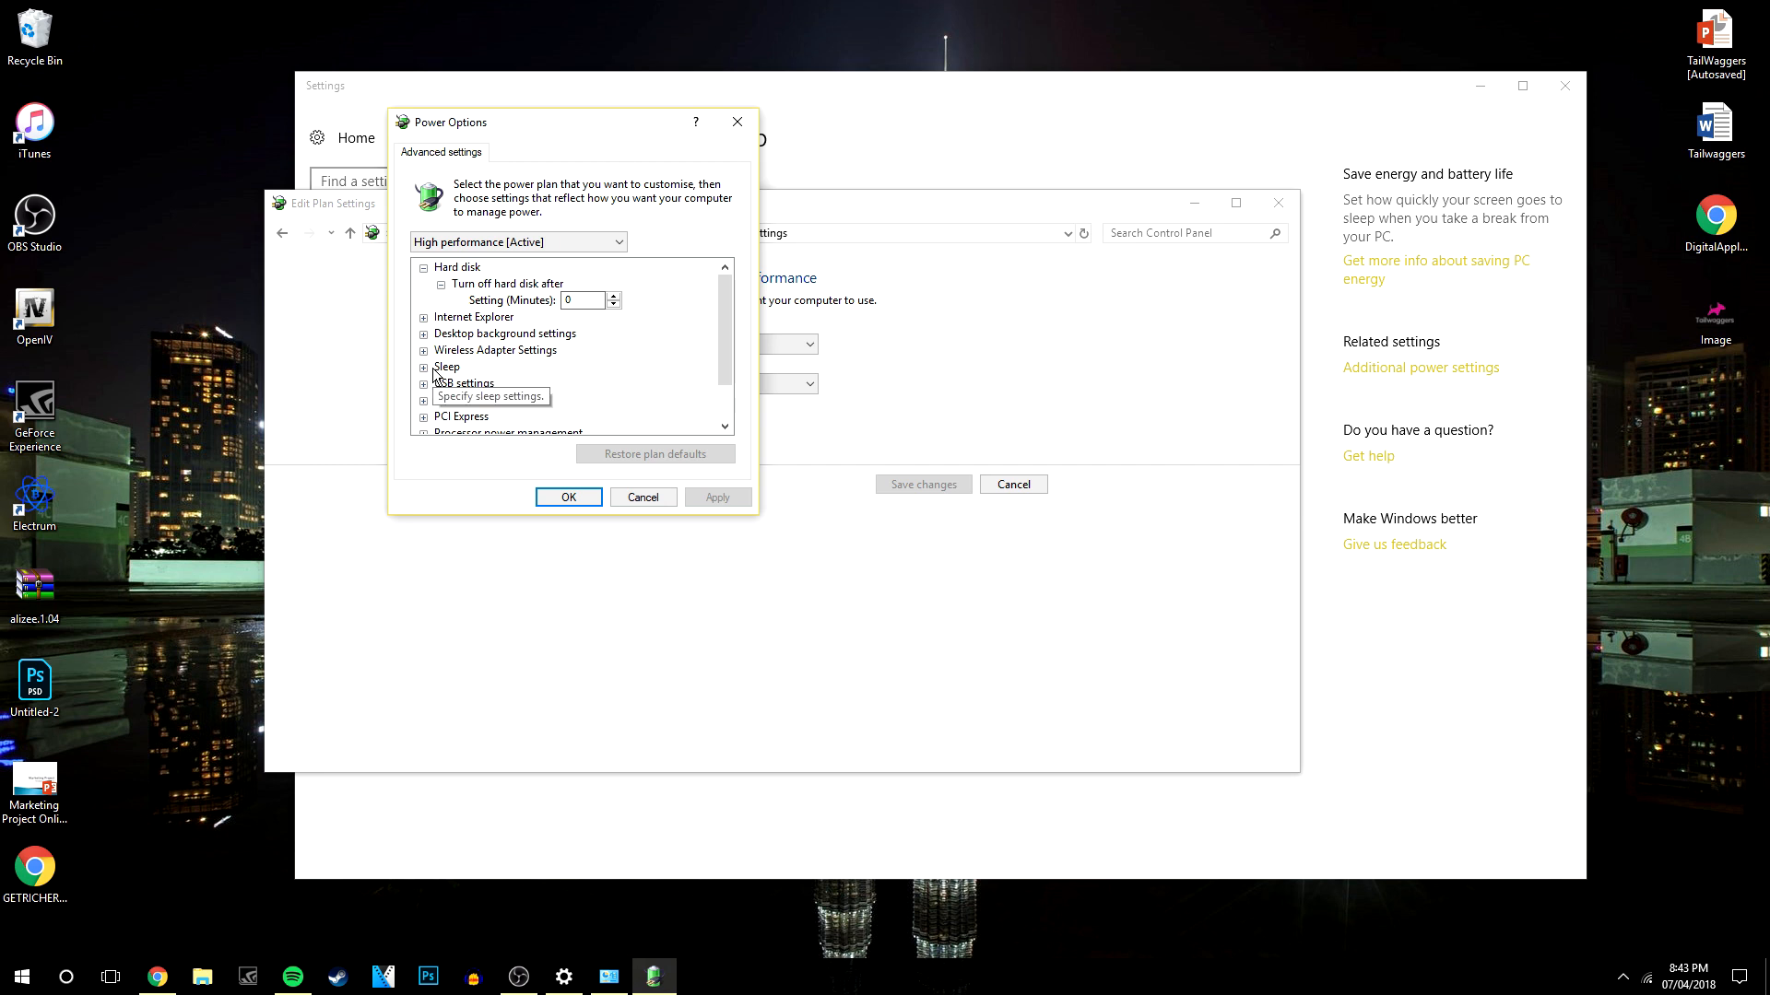
# Step: Inspect Sleep > Allow wake timers, leave it on Enable, and cancel
pyautogui.click(424, 351)
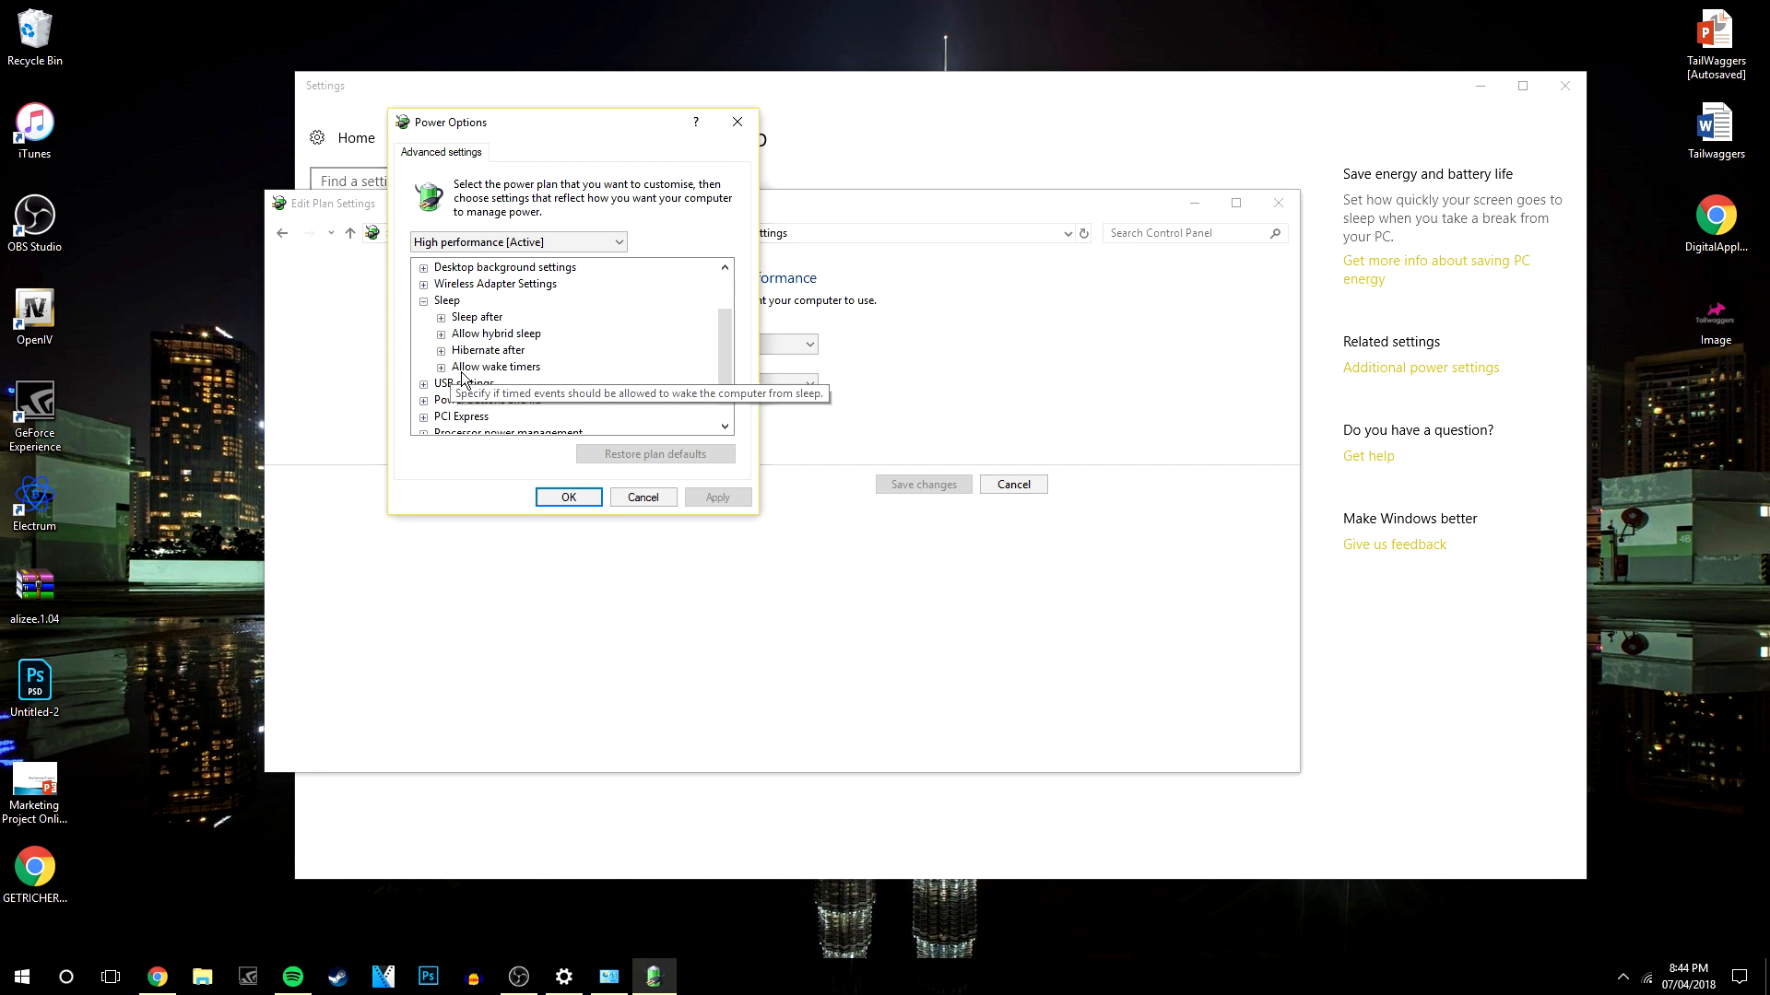
pyautogui.moveTo(446, 372)
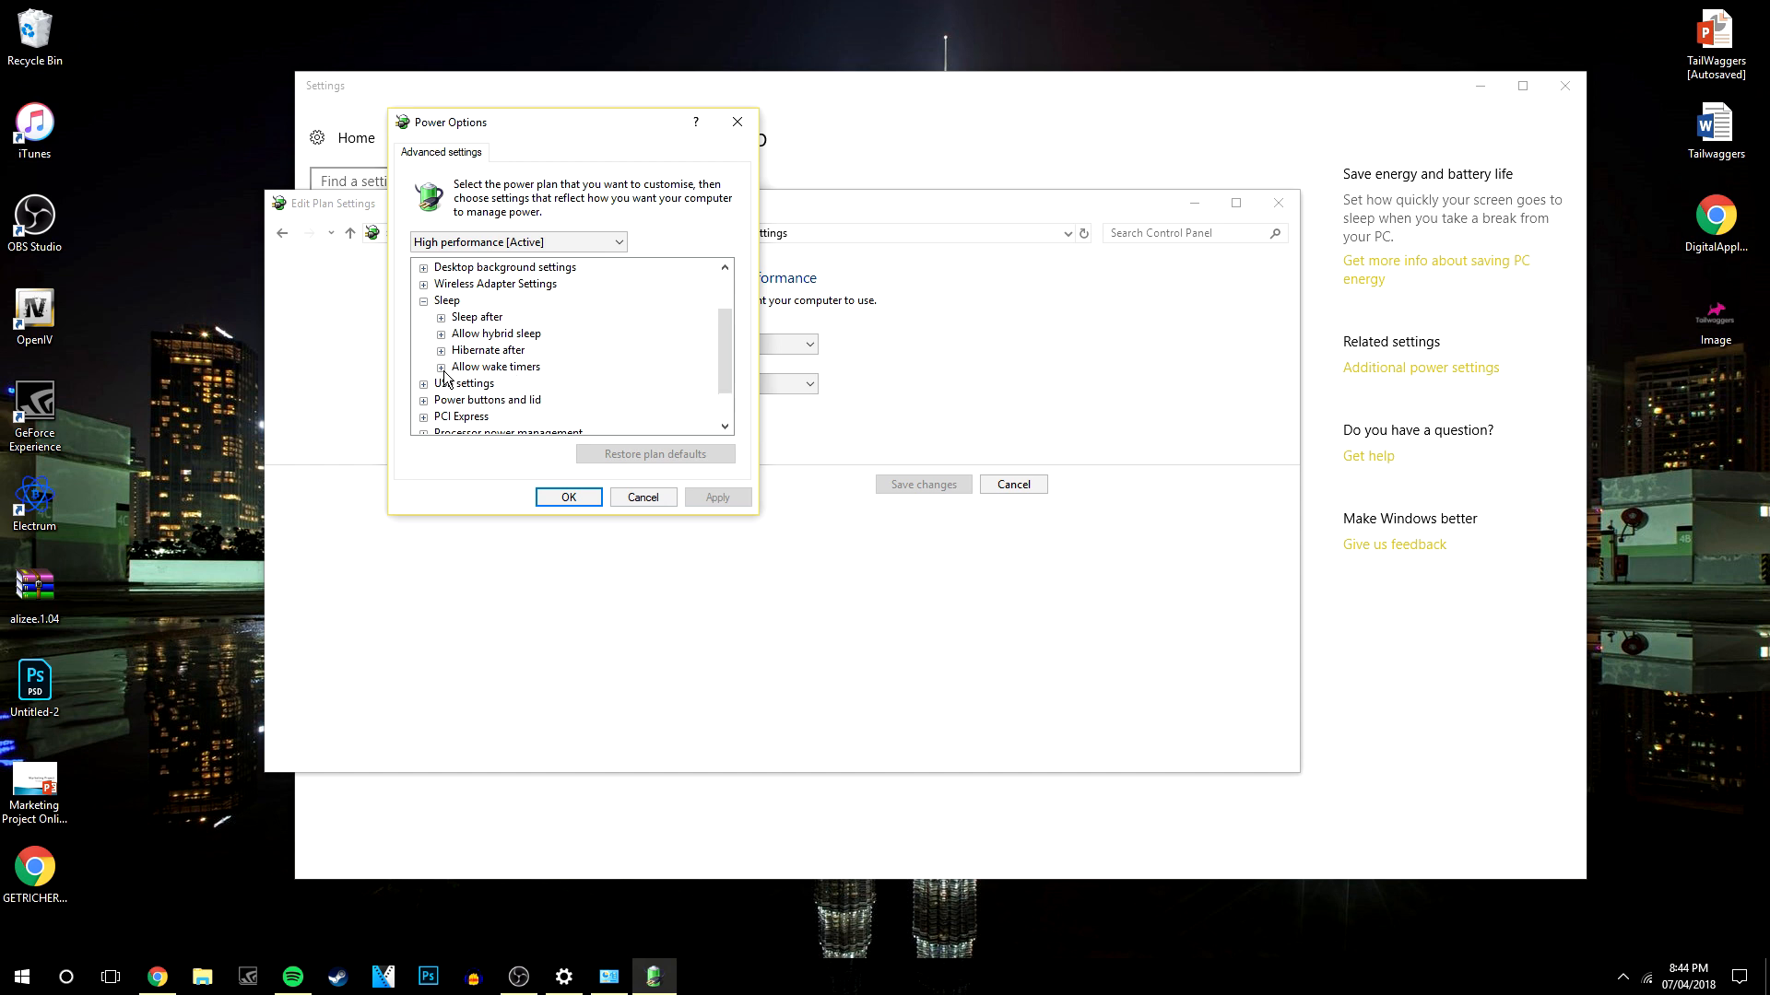
pyautogui.click(442, 366)
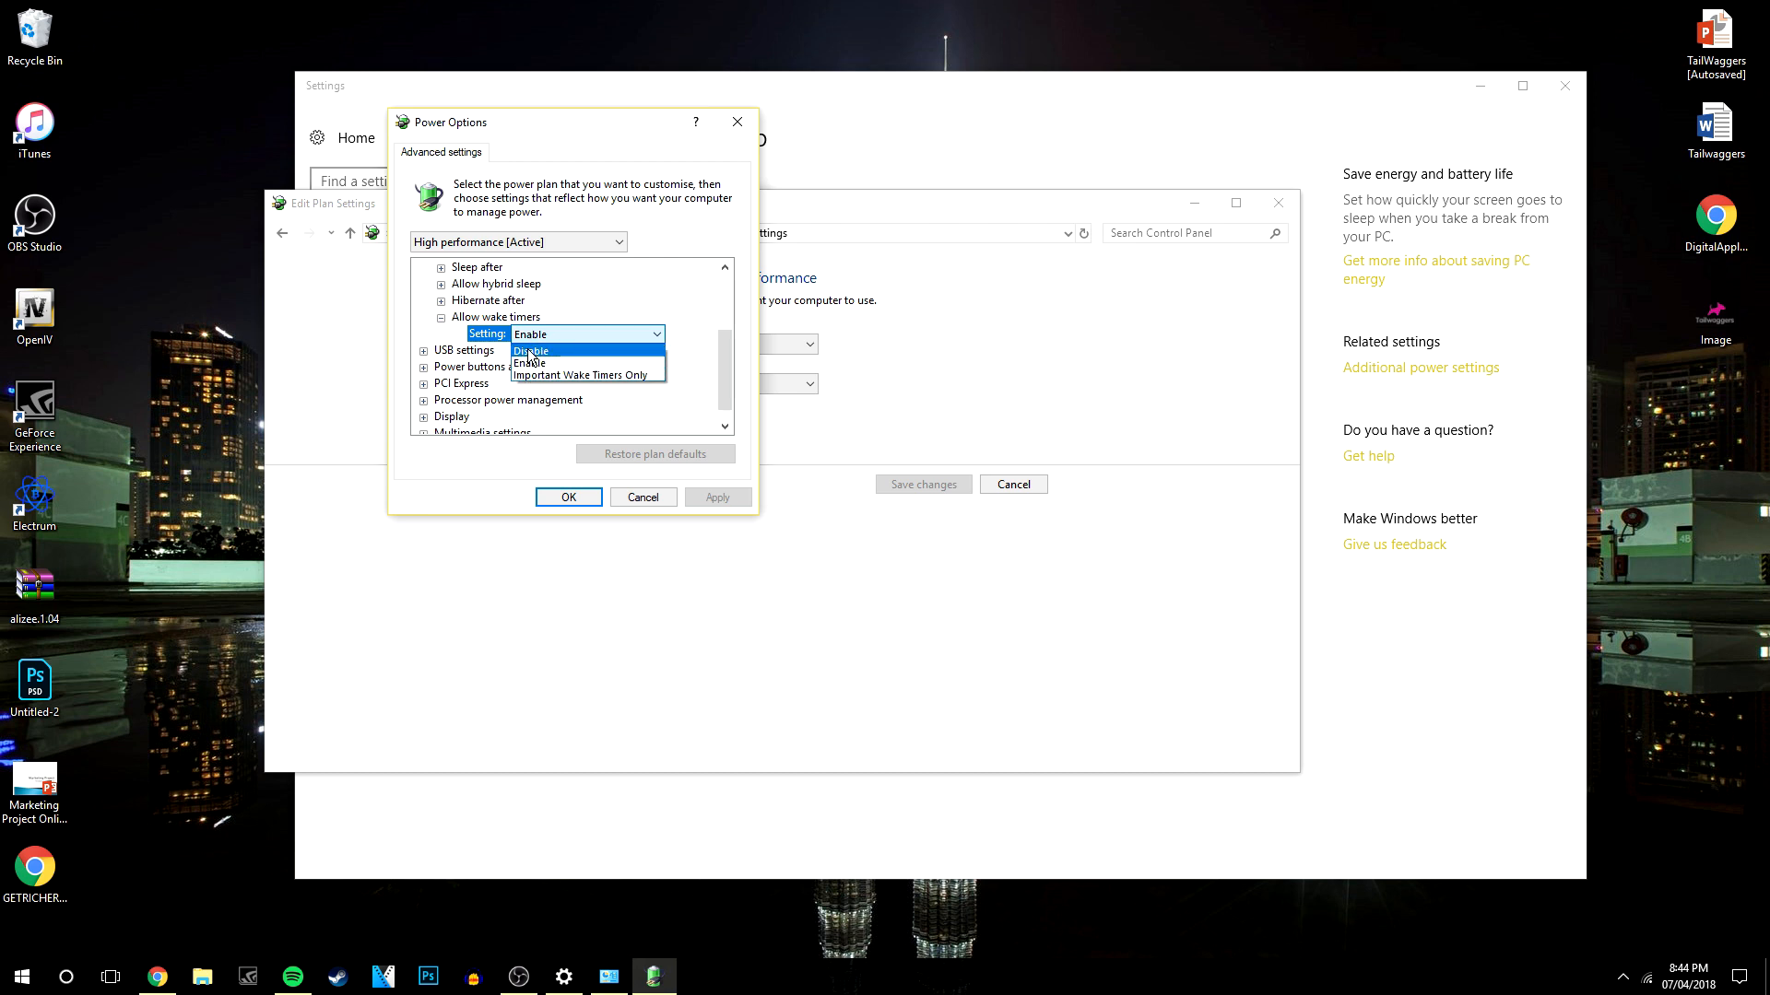
pyautogui.moveTo(545, 386)
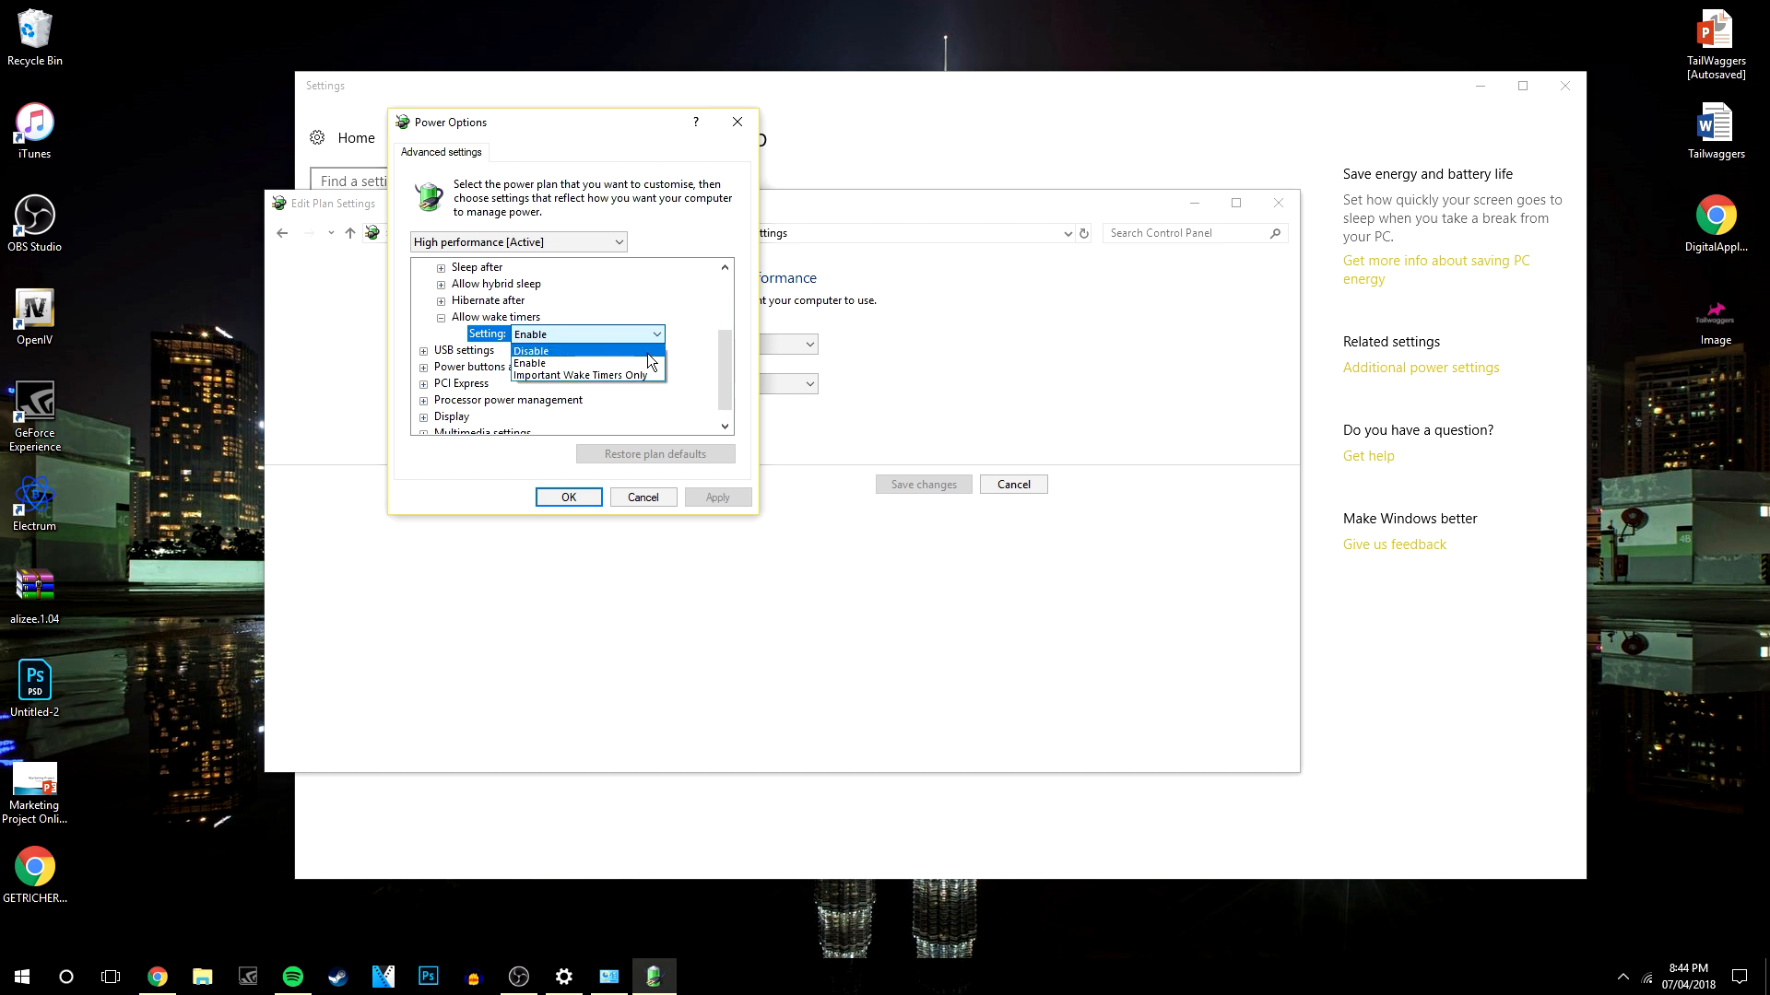
pyautogui.moveTo(587, 364)
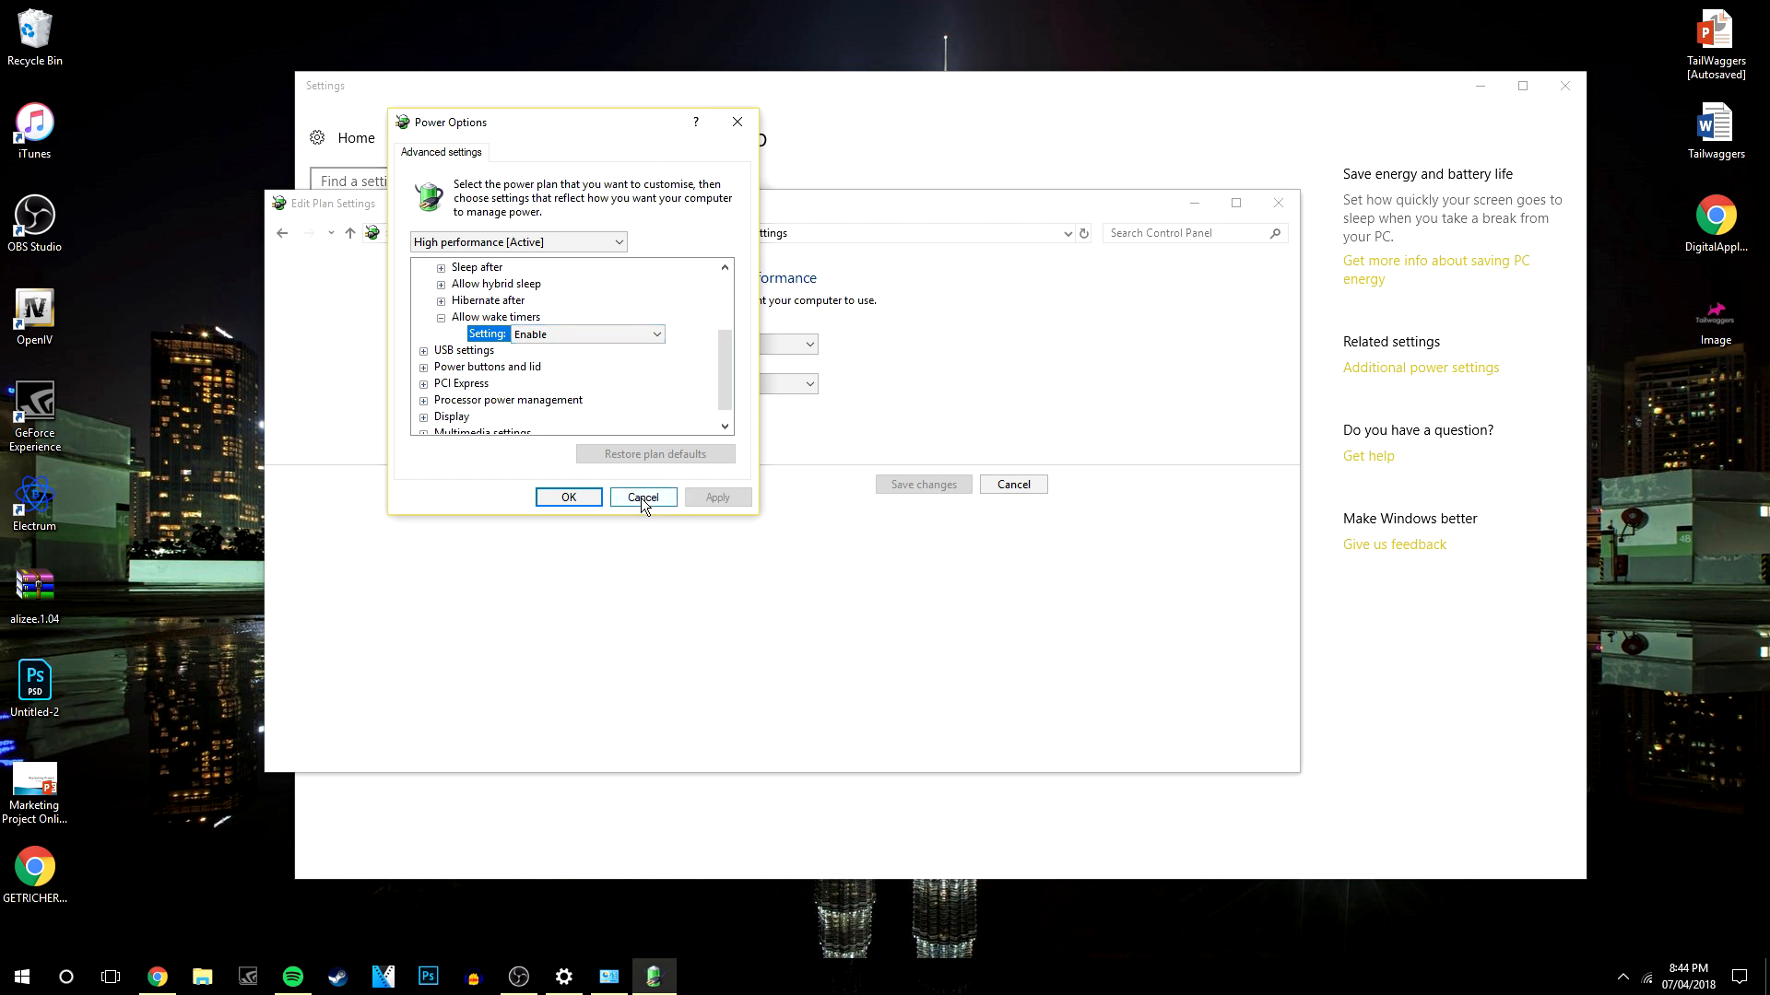
pyautogui.click(641, 497)
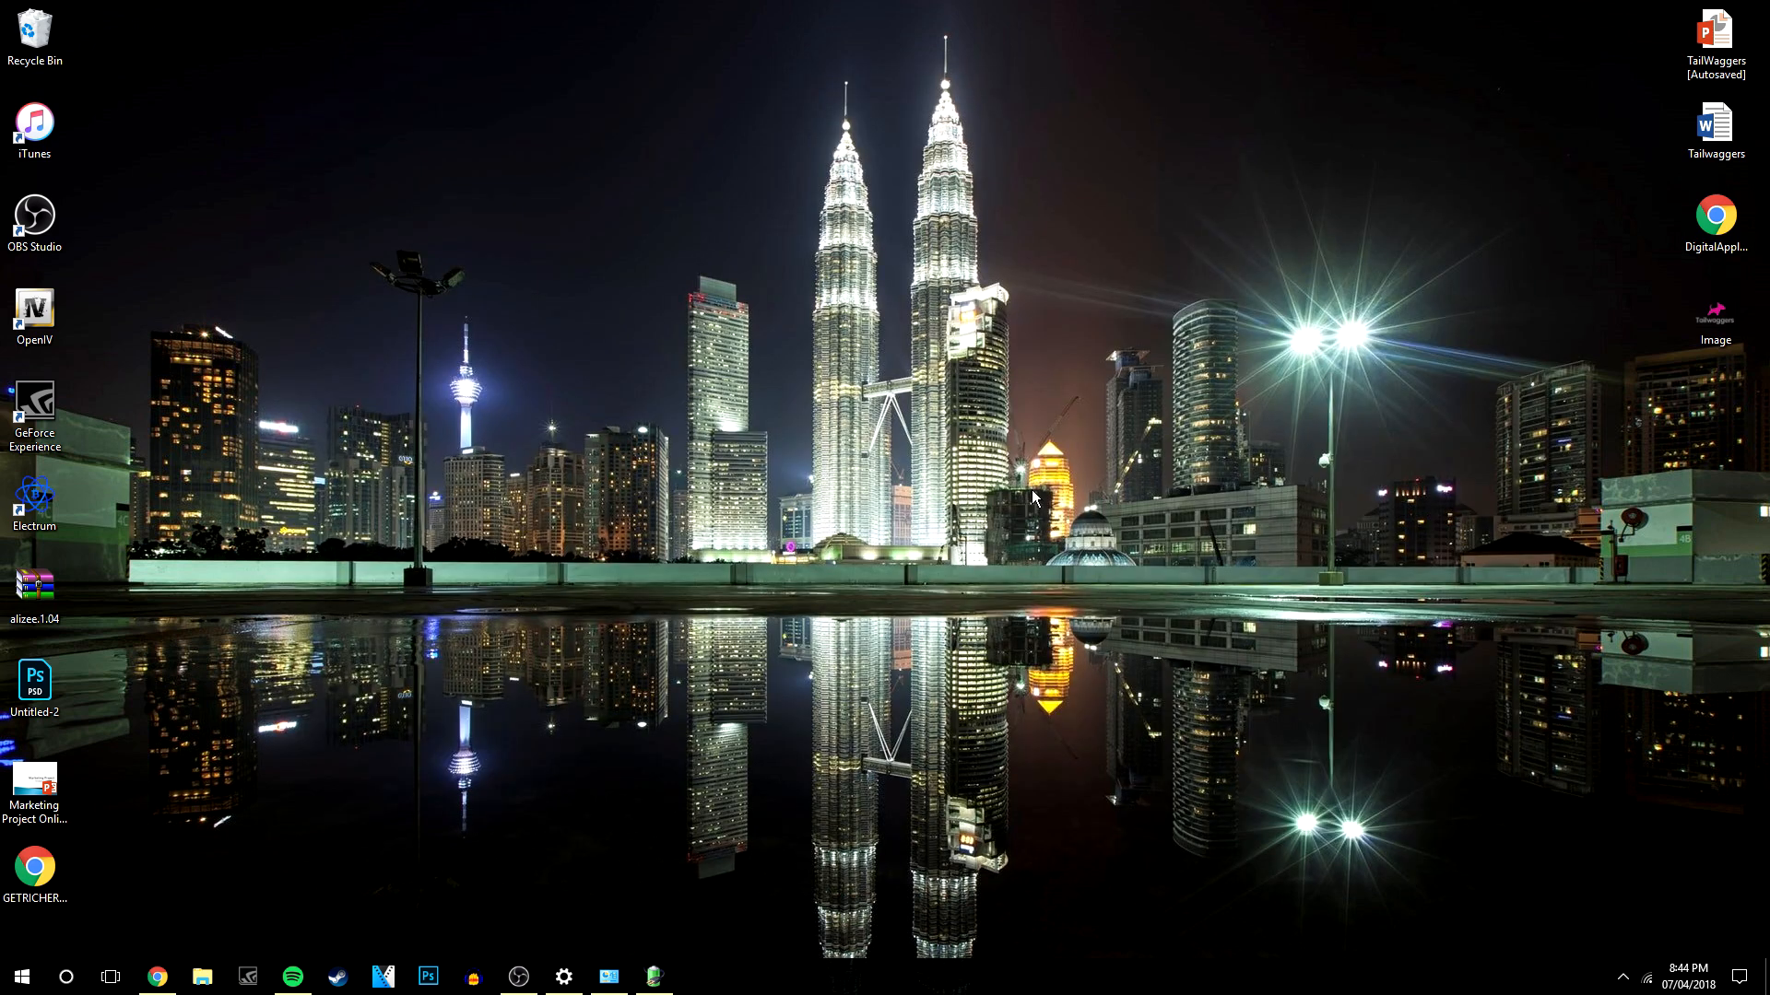